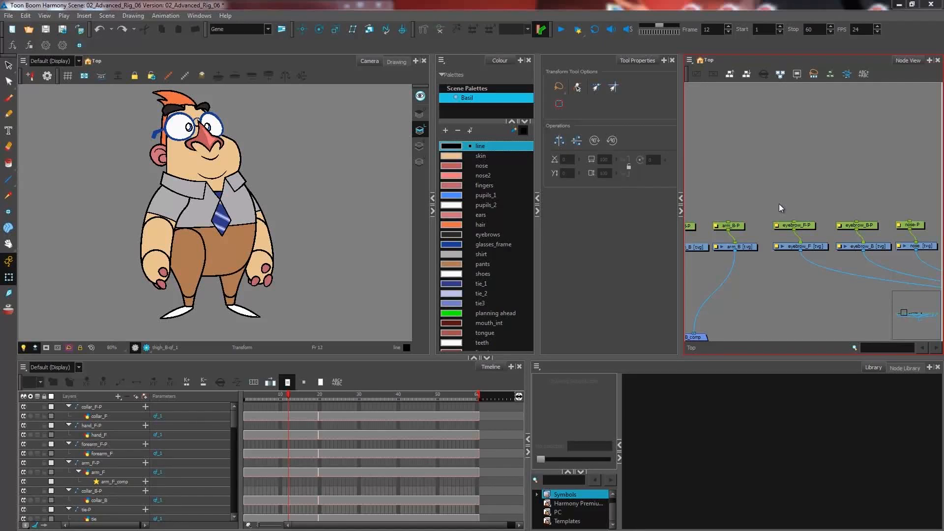
mouse_move(792, 176)
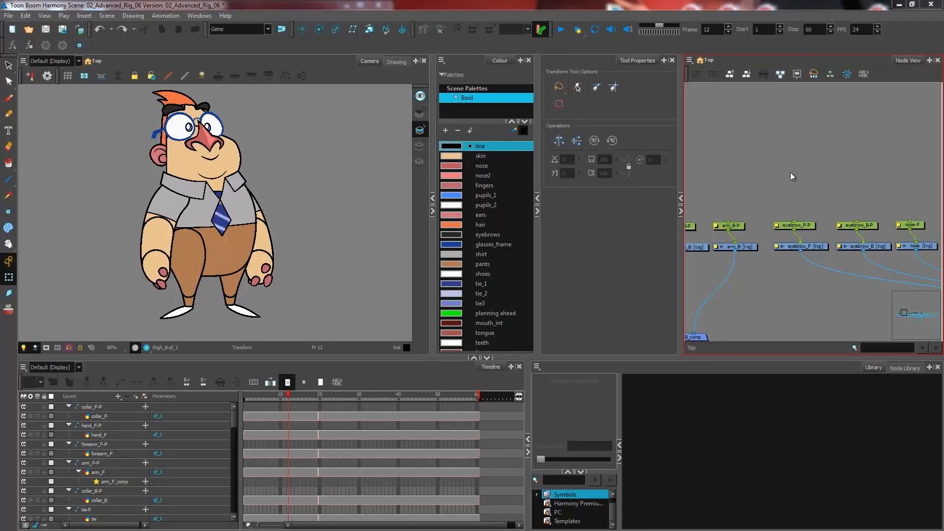
mouse_move(758, 198)
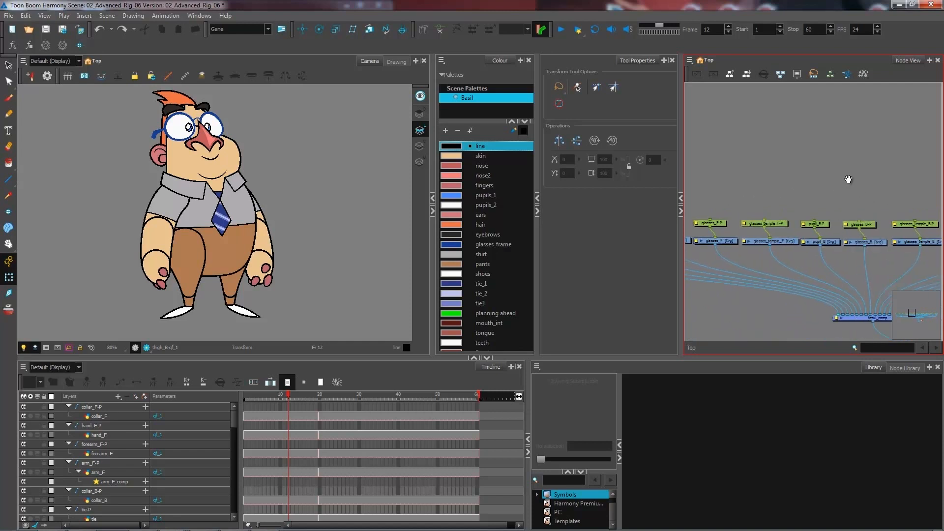
mouse_move(777, 225)
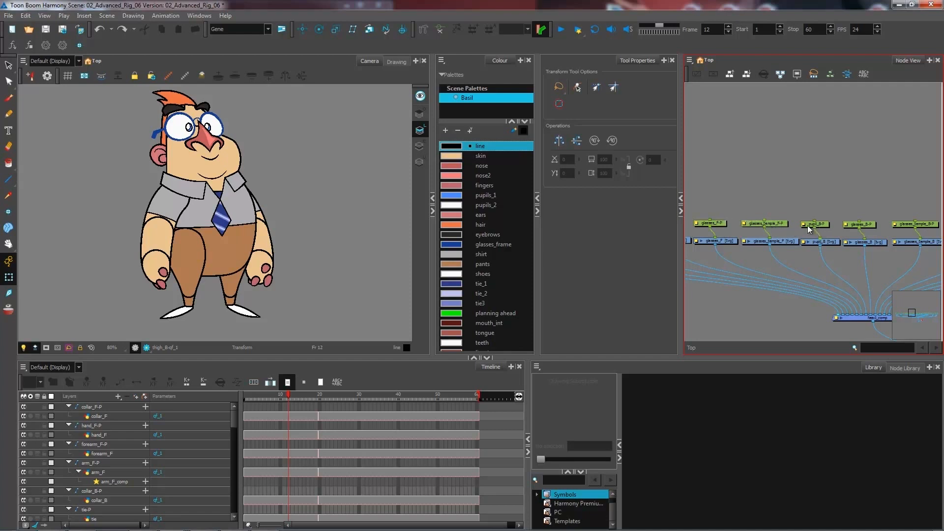
mouse_move(786, 189)
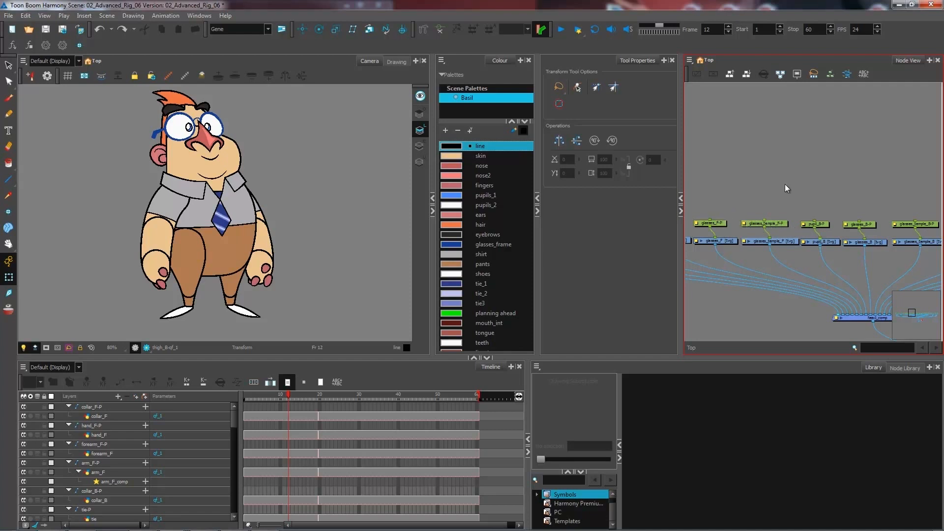
mouse_move(819, 106)
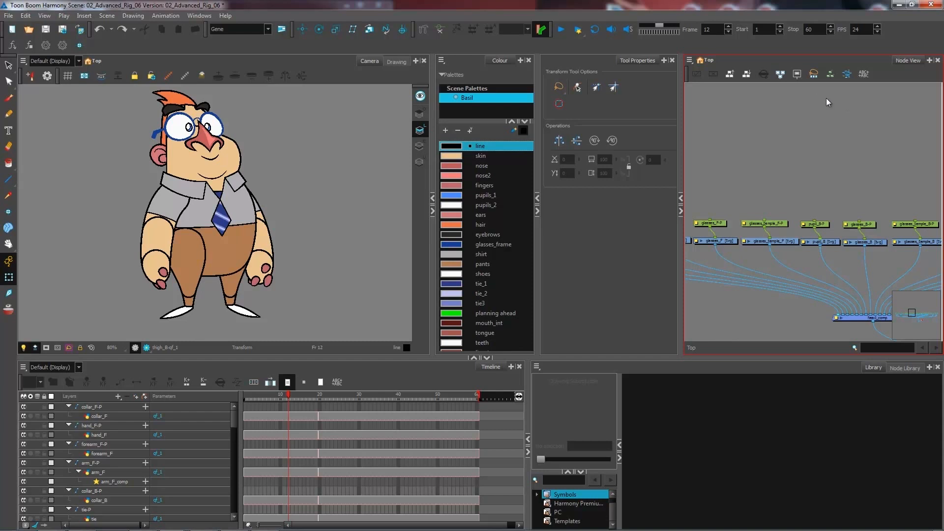
mouse_move(826, 126)
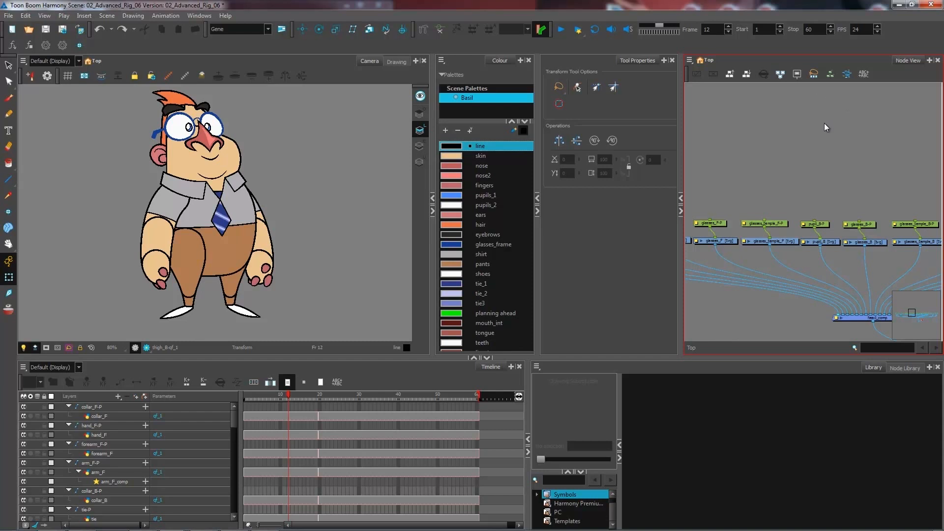
mouse_move(776, 189)
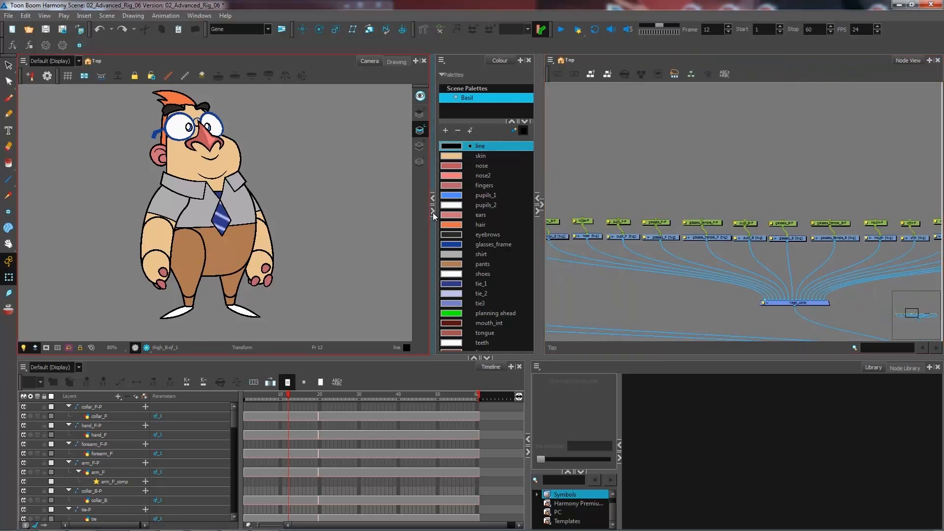
- Name the new peg full_forearm_F-P and select it to parent the hand_F and forearm_F pegs
click(529, 60)
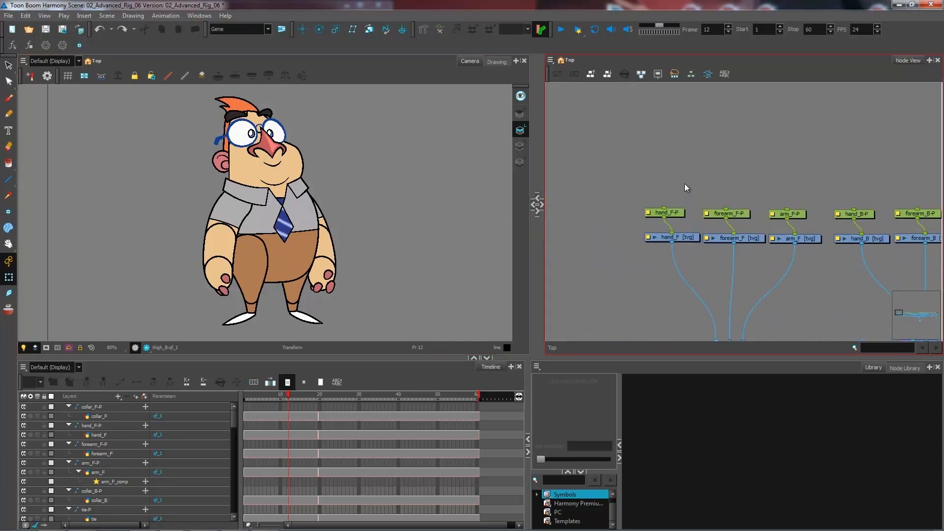
mouse_move(670, 176)
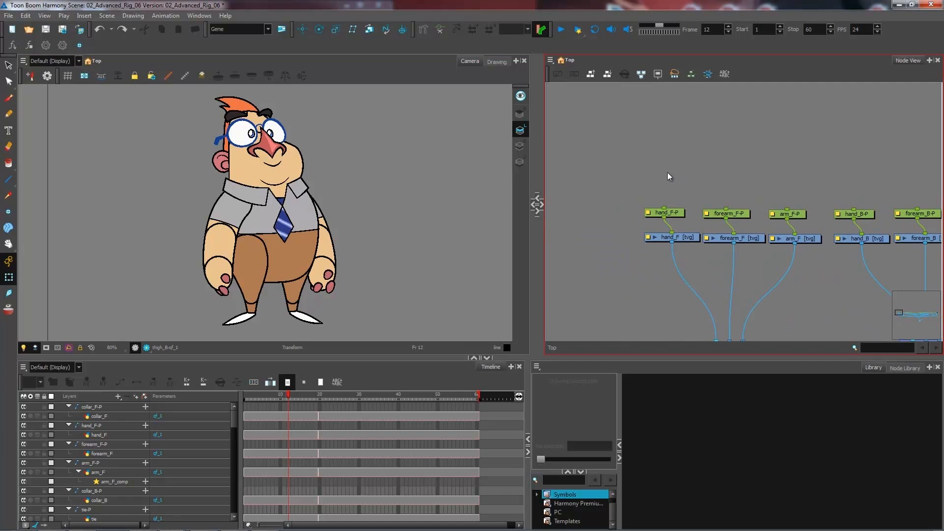
mouse_move(780, 203)
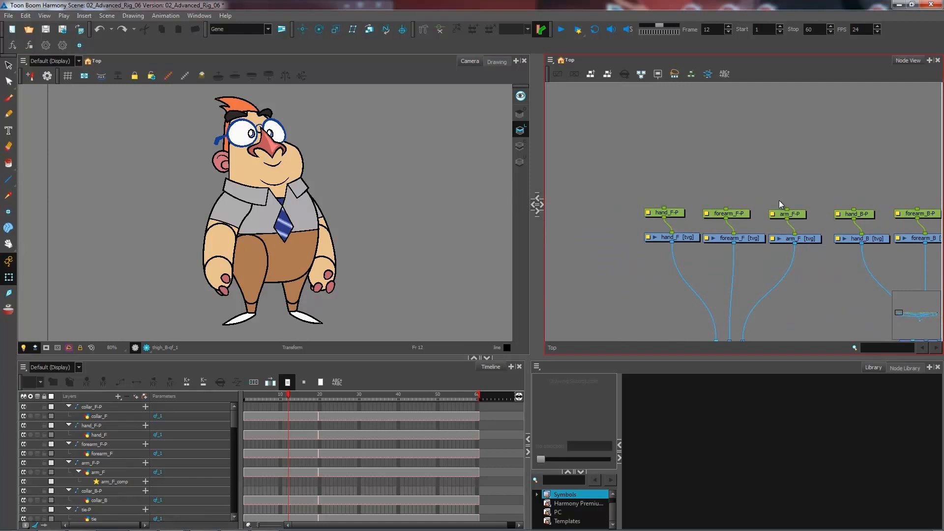
mouse_move(681, 180)
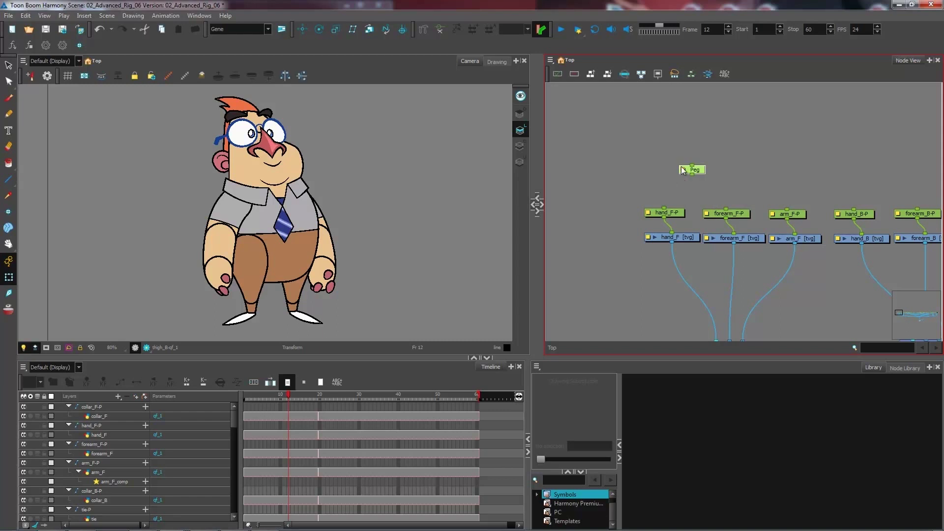
double_click(691, 170)
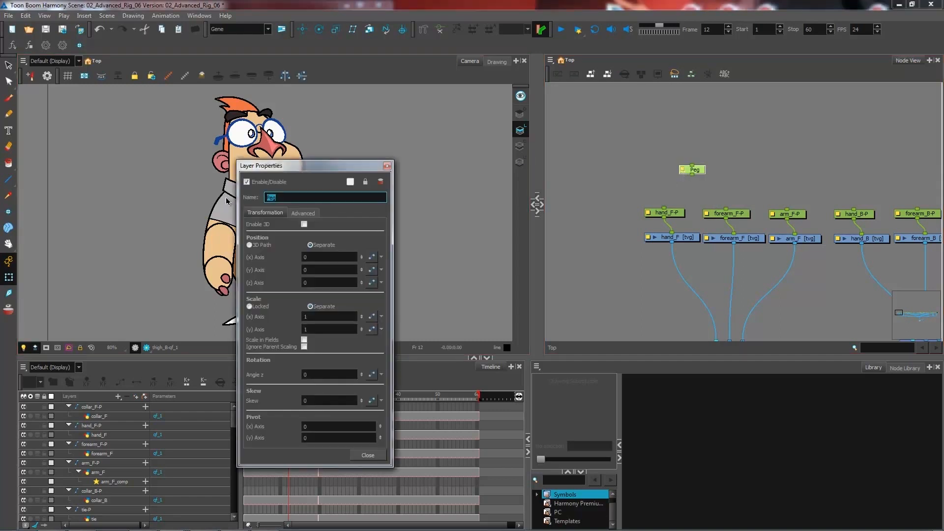
text(full)
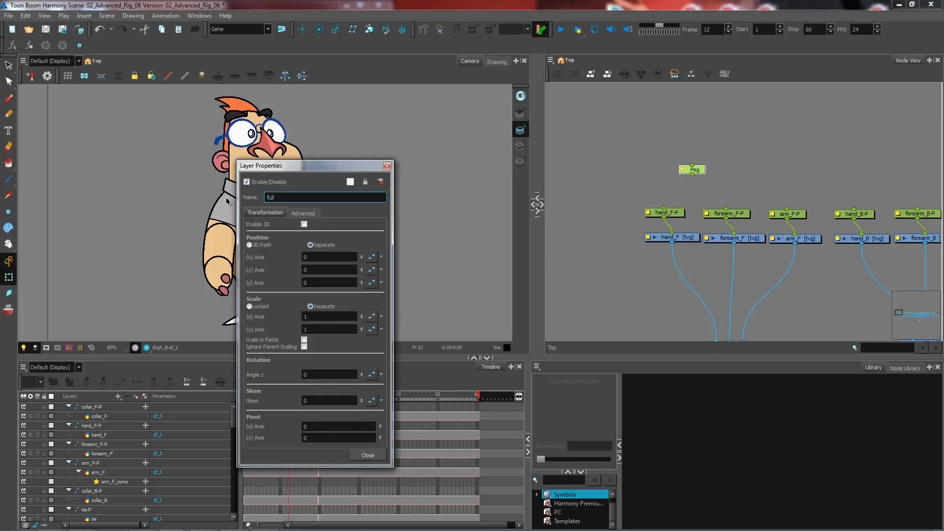
text(_forearm-P)
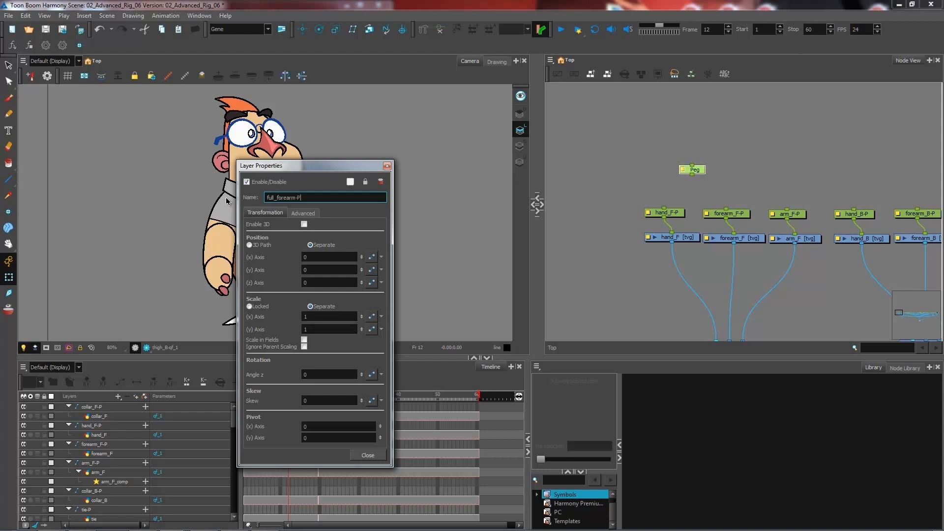
click(367, 455)
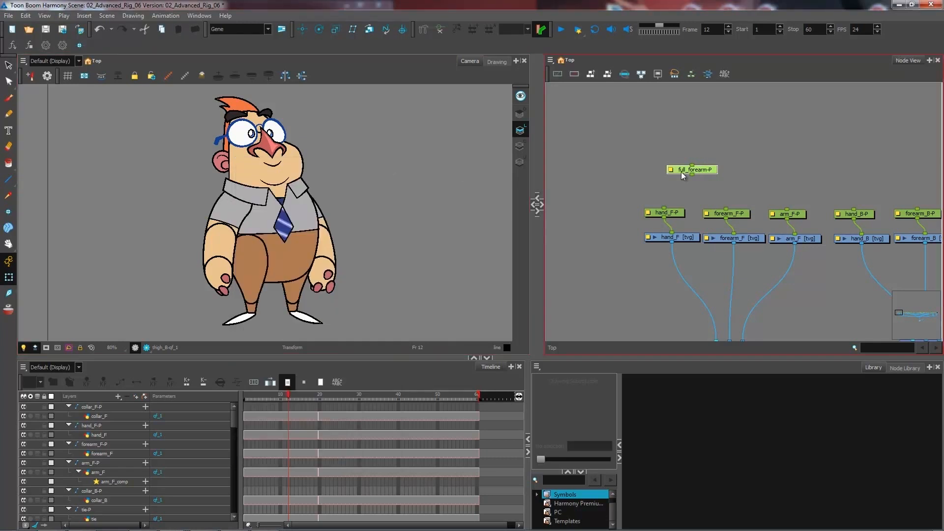
click(691, 169)
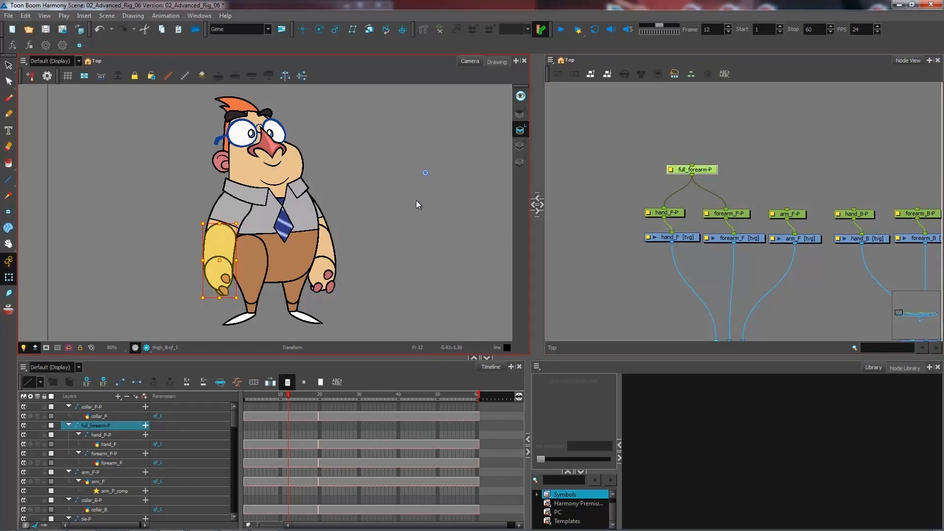
mouse_move(422, 210)
text(full_forearm_F-P)
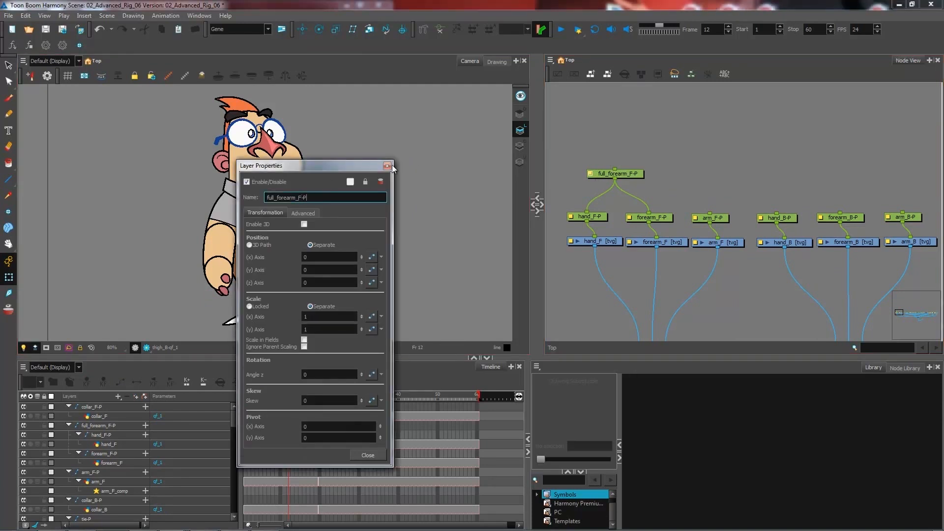
- Name the new front-arm parent peg full_arm_F-P and start wiring the back-arm pegs
click(387, 165)
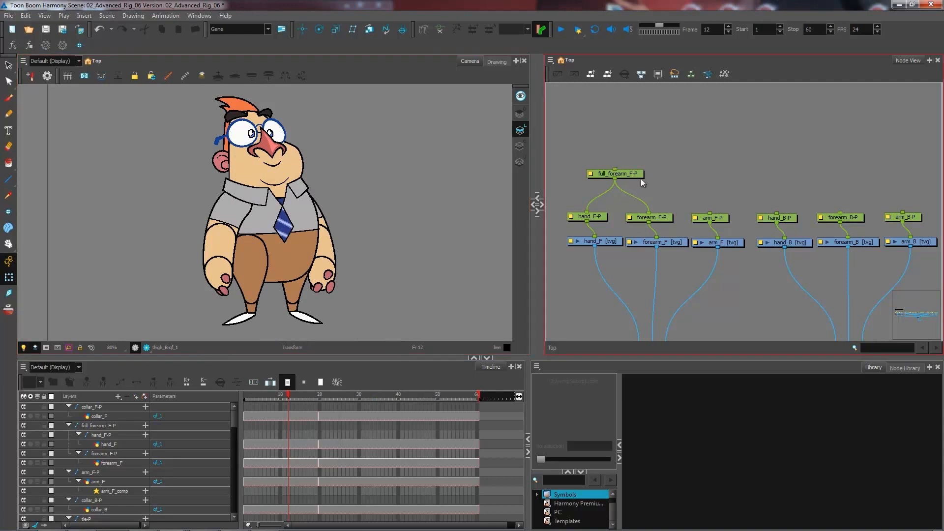
mouse_move(667, 150)
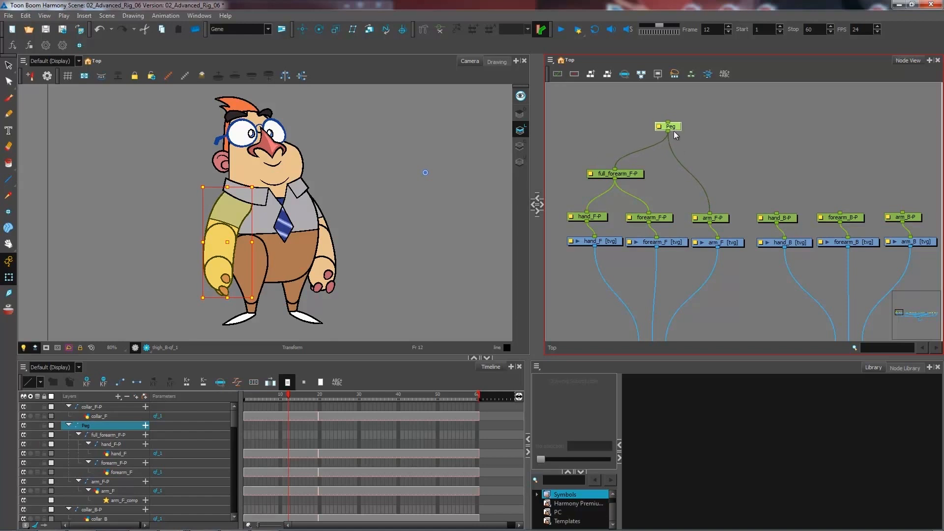
double_click(668, 127)
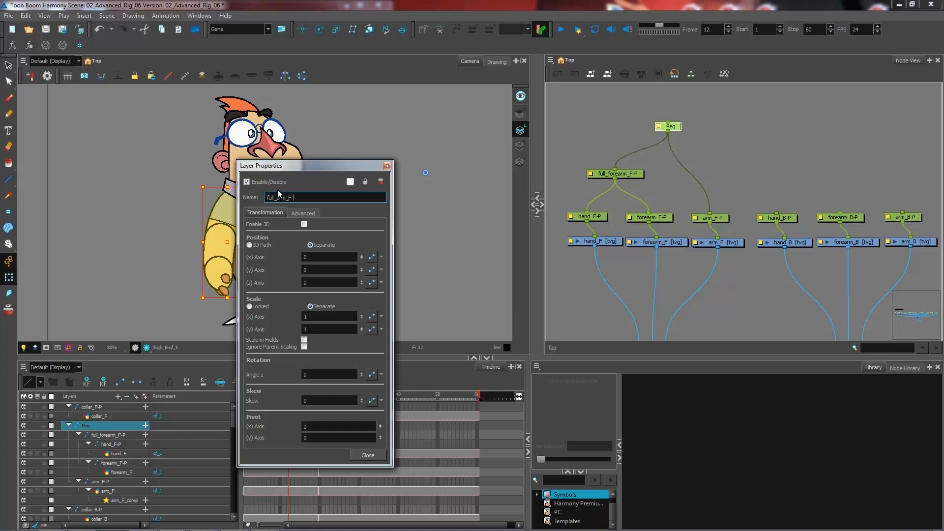
text(full_arm_F-P)
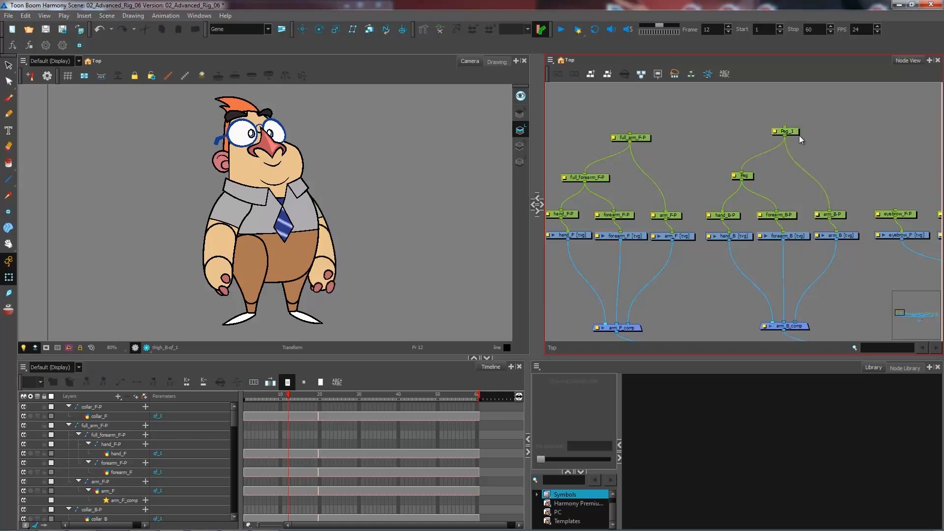
click(785, 138)
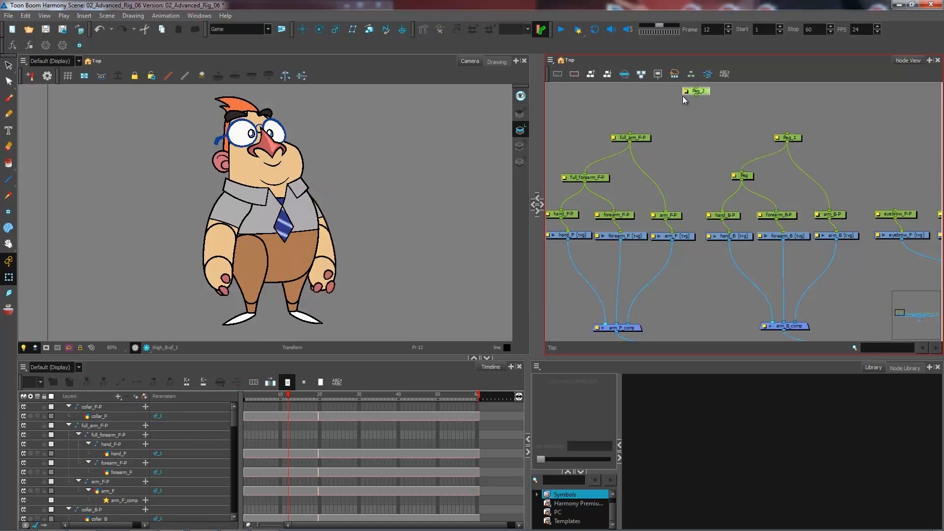
- Rename the top peg Peg_2 to arms-P
click(696, 91)
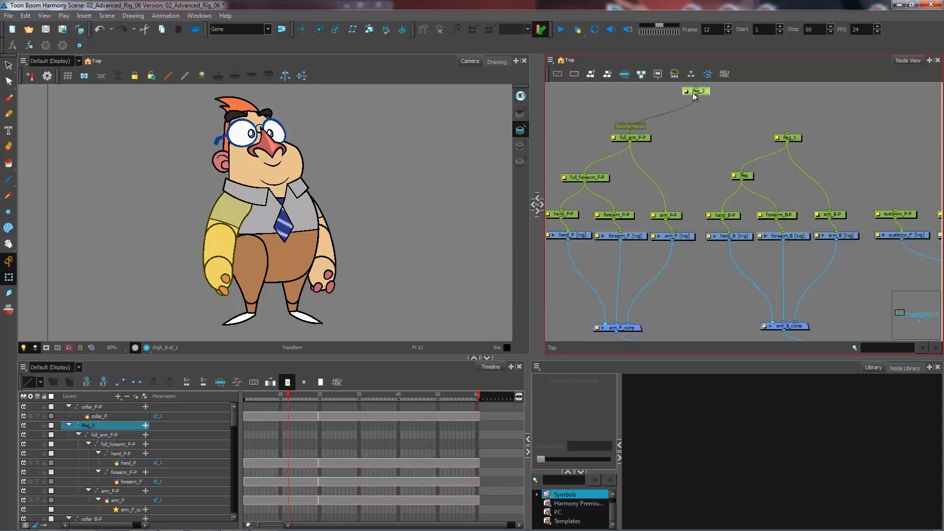
double_click(697, 91)
text(arms-F)
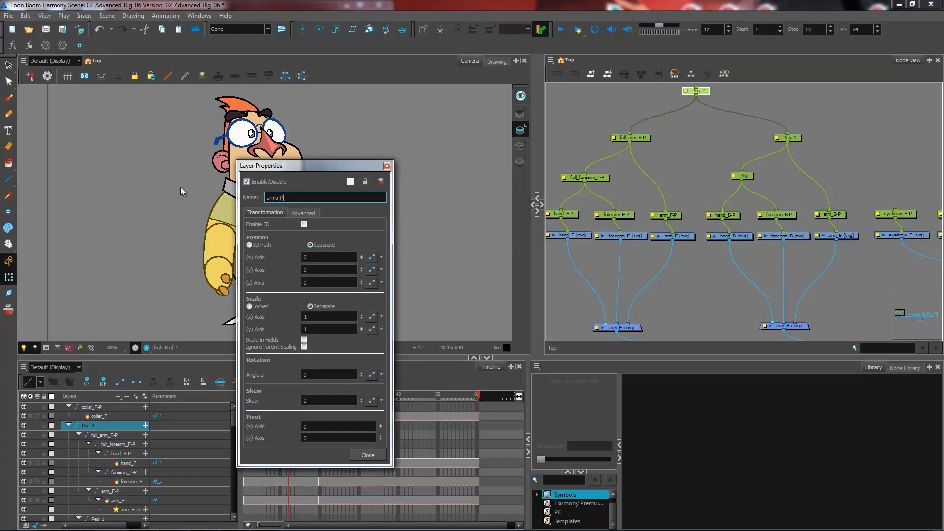
click(367, 454)
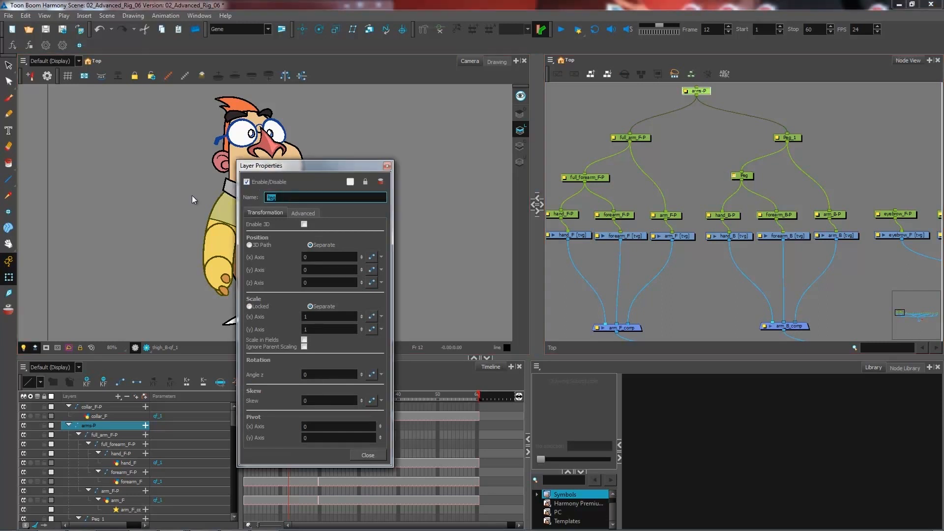
- Name the back arm's parent pegs full_forearm_B-P and full_arm_B-P
text(full_foream)
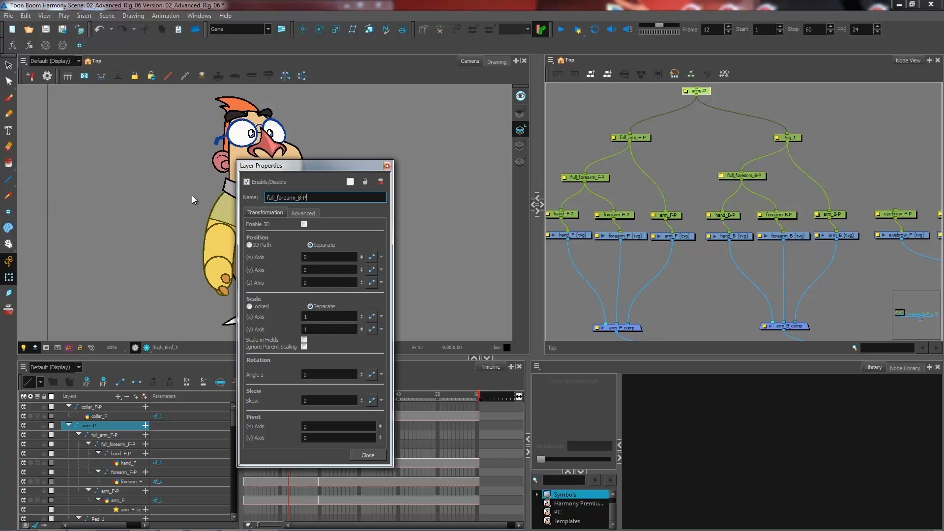
click(367, 454)
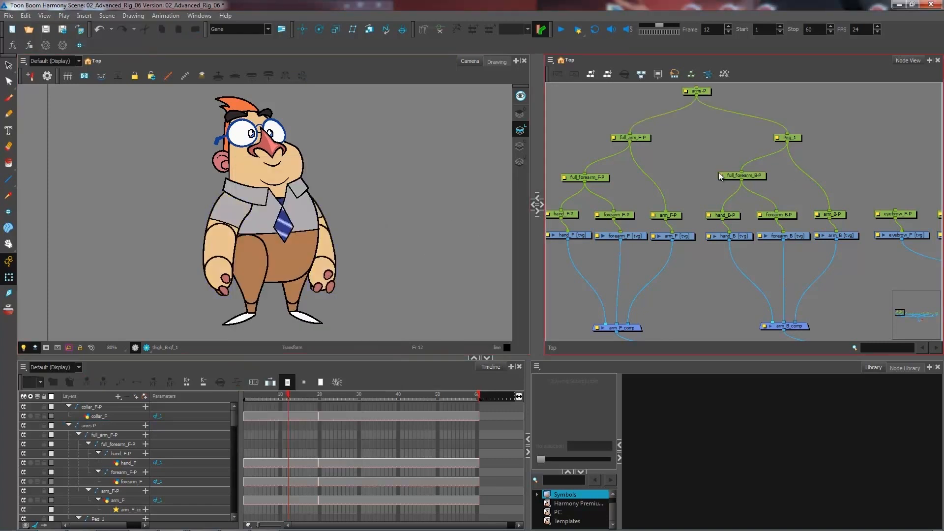
double_click(787, 138)
text(full_arm_B-)
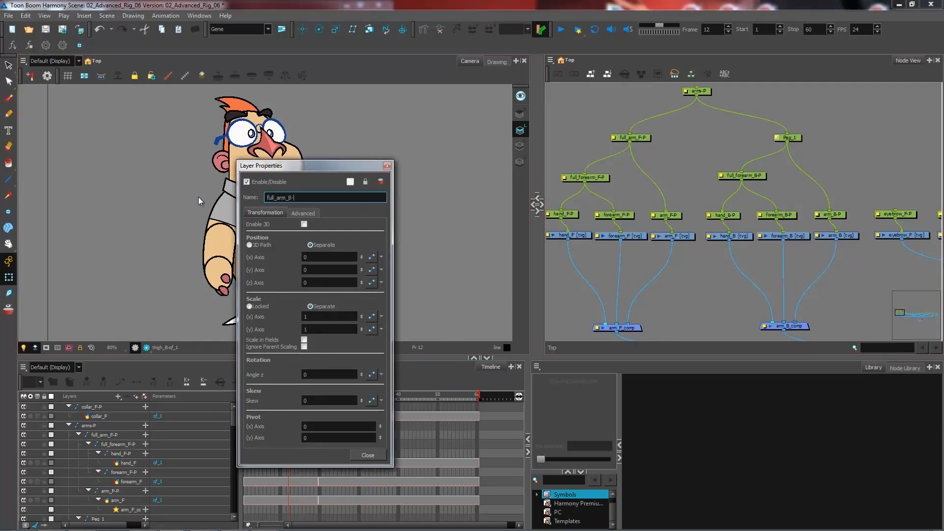
click(366, 455)
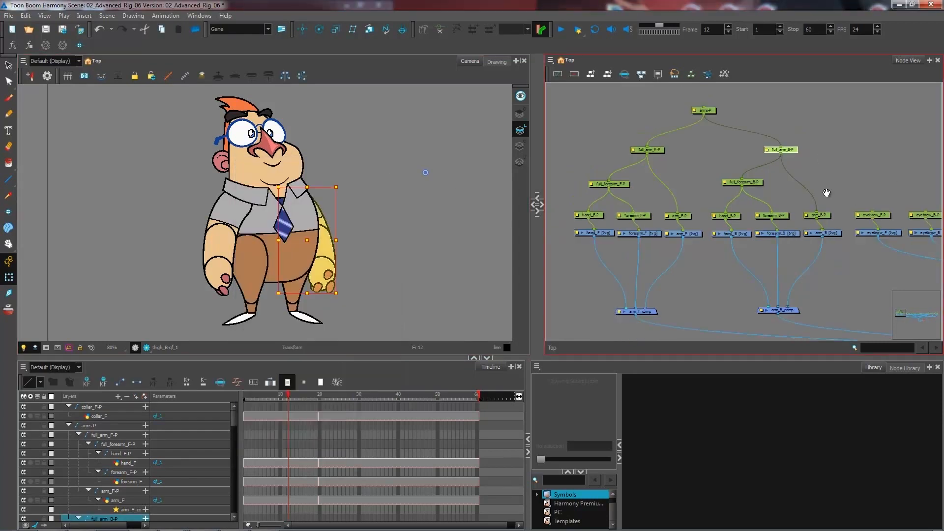
- Name the new peg face-P and connect it to the face-part pegs
click(91, 425)
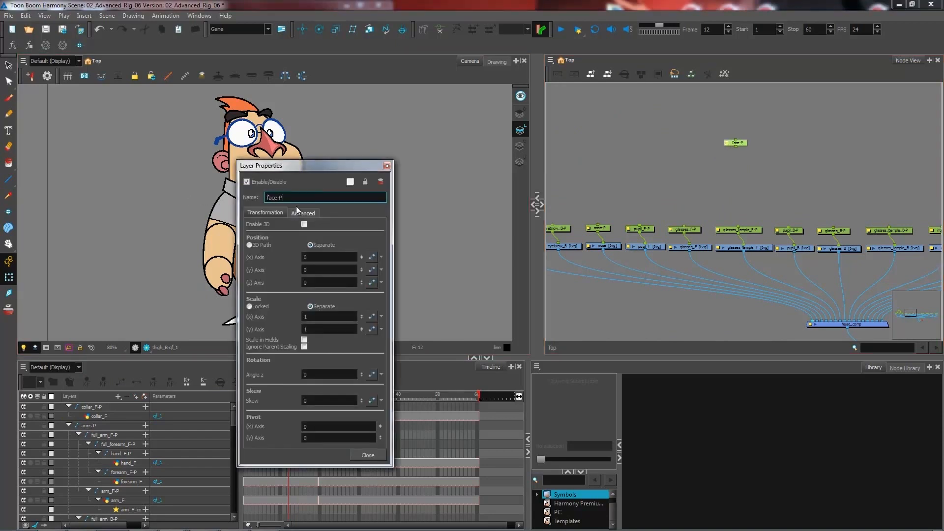
click(367, 455)
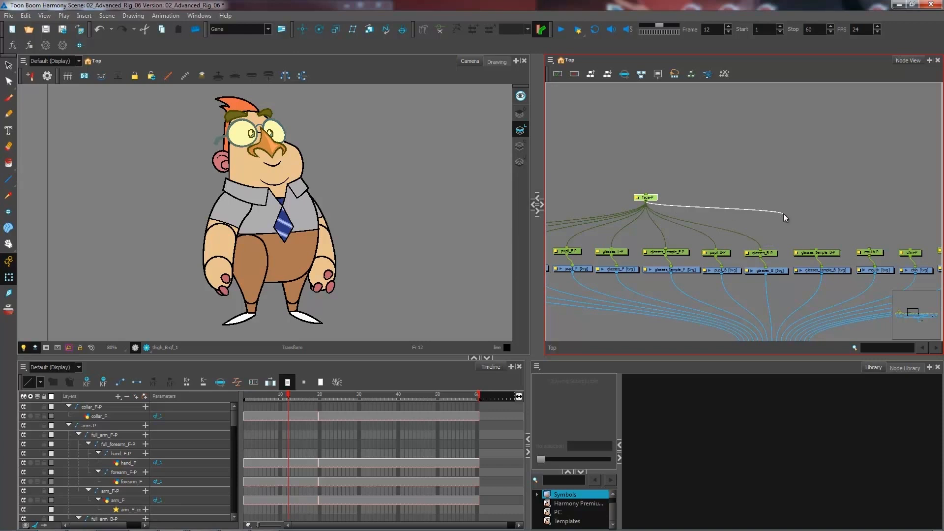
mouse_move(868, 226)
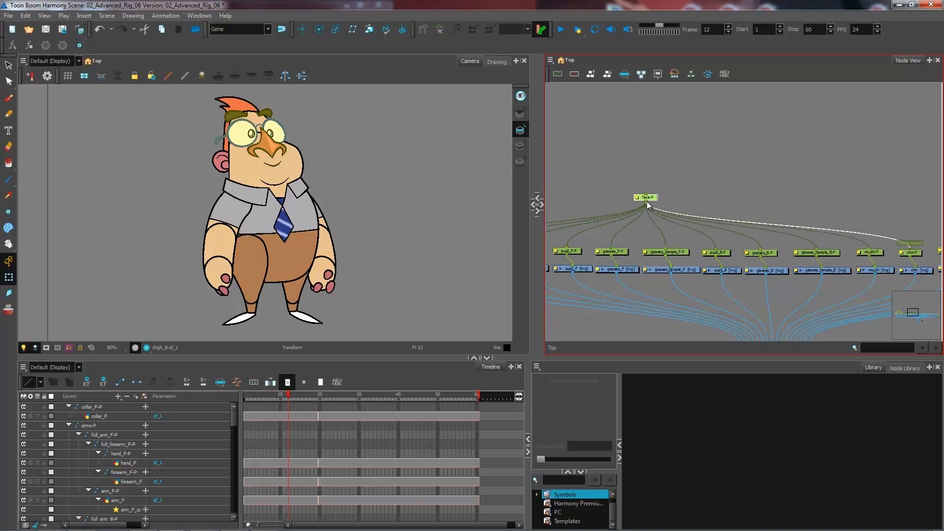
click(645, 197)
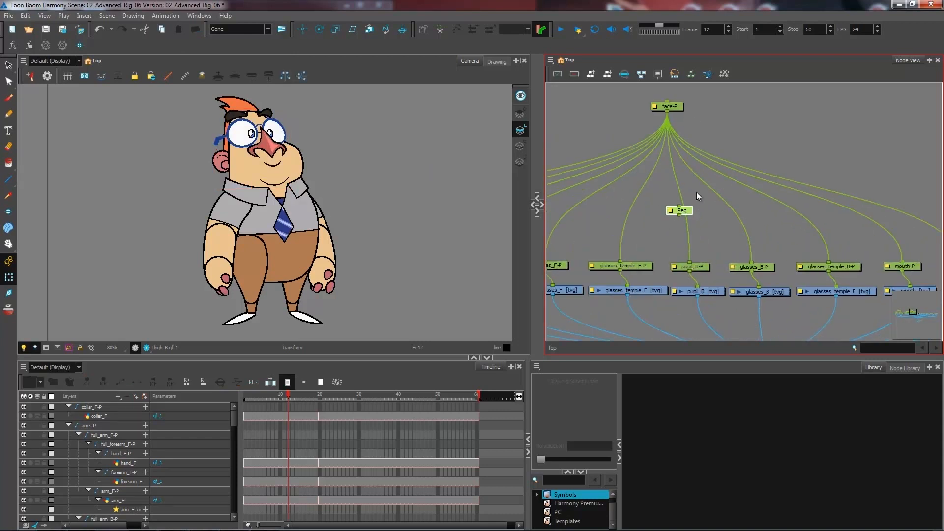
mouse_move(690, 234)
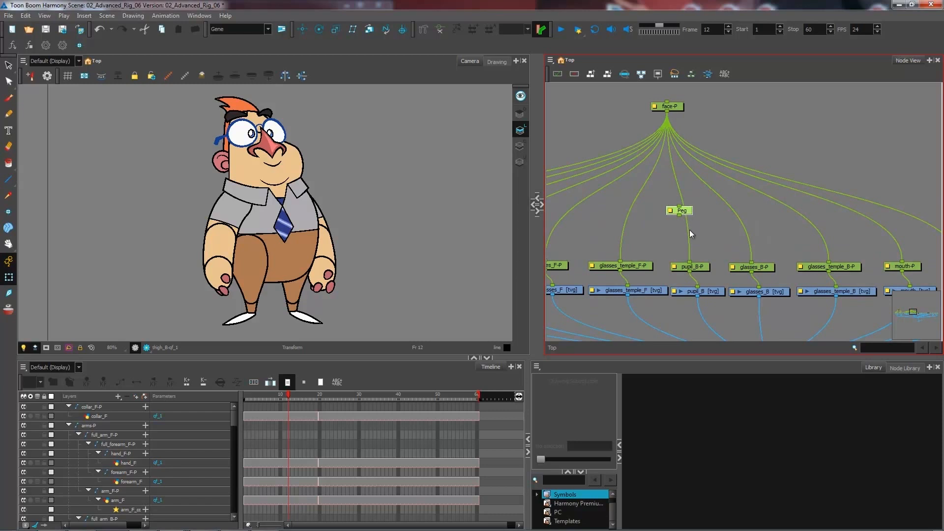
mouse_move(773, 275)
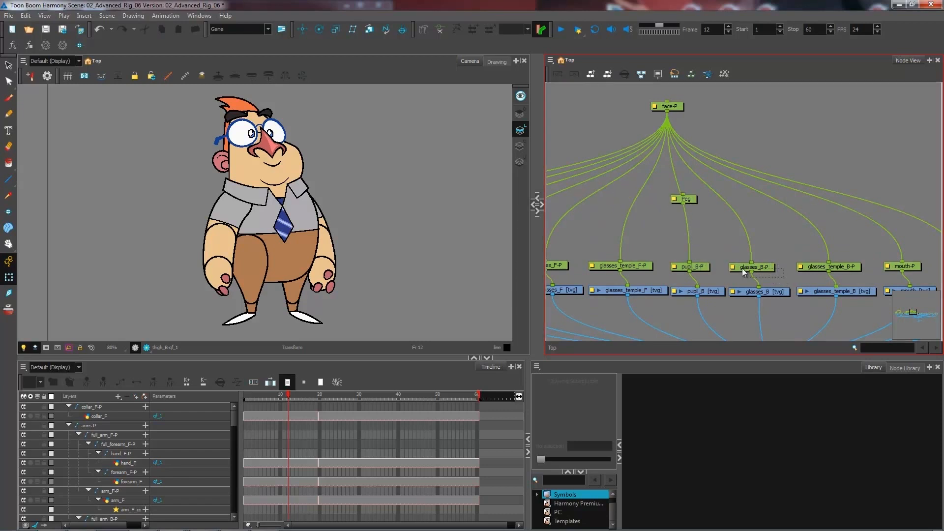
- Link the back eye's pupil and glasses pegs to a new peg and name it full_eye_B-P
click(750, 267)
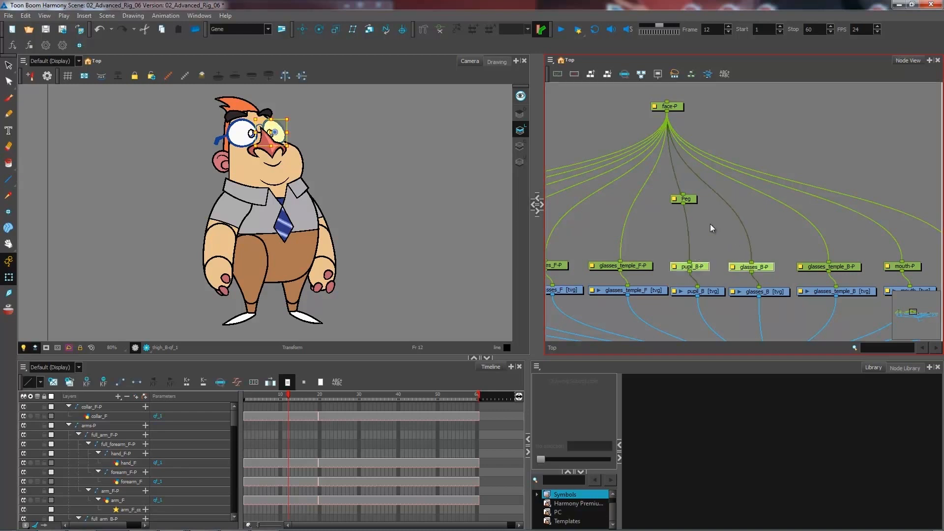
click(682, 200)
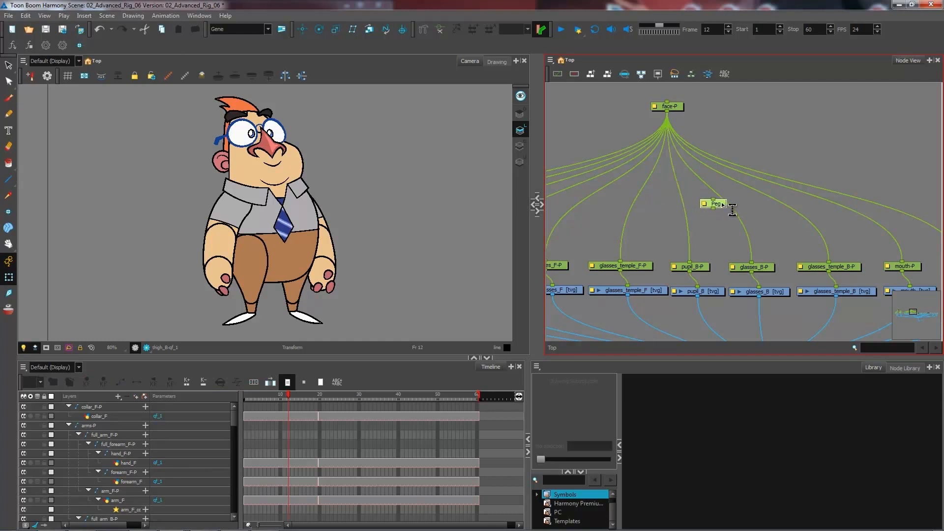
click(715, 204)
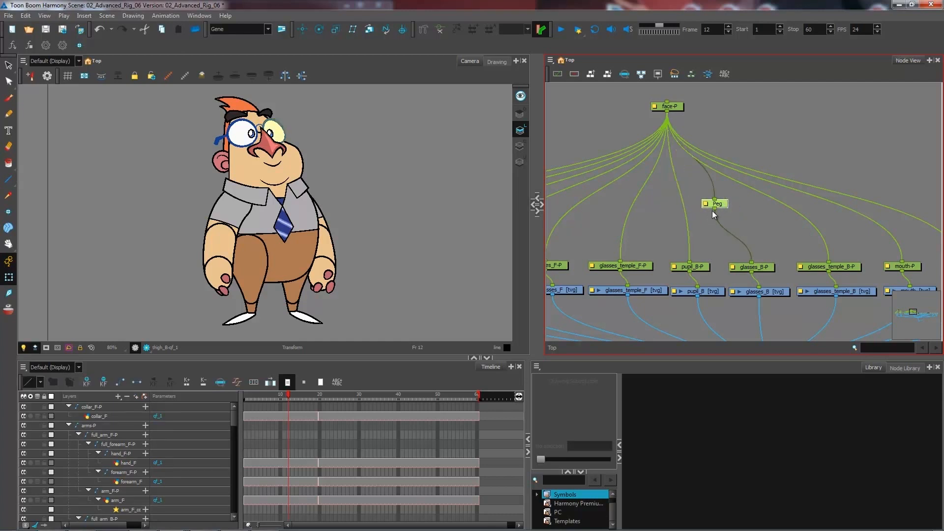
mouse_move(715, 214)
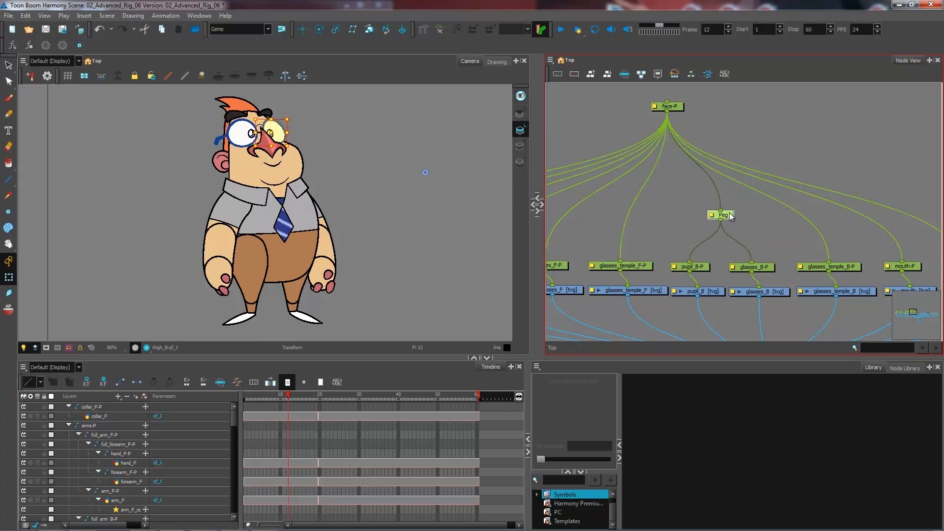
double_click(723, 214)
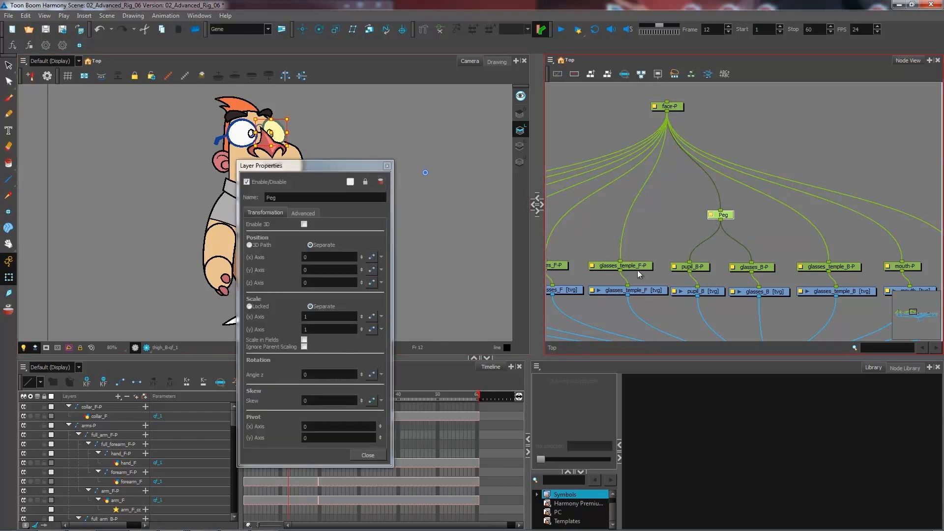
mouse_move(693, 267)
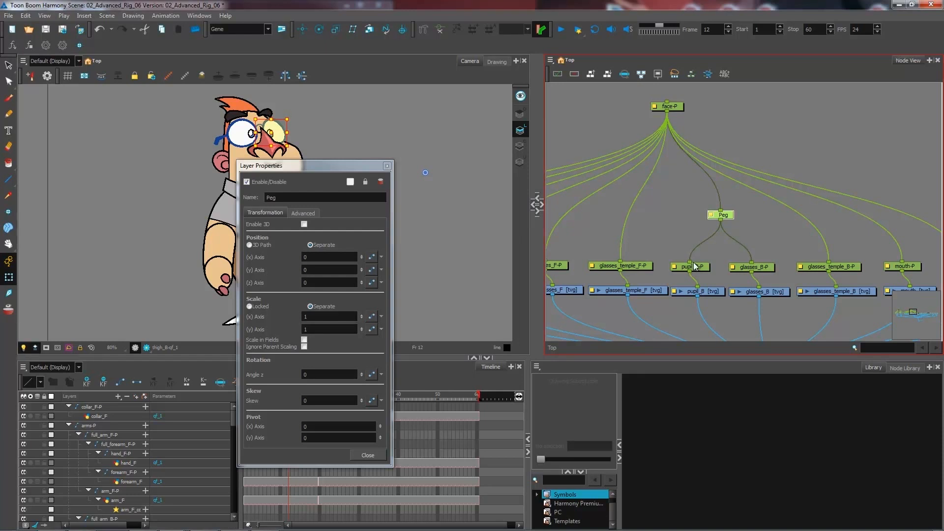
triple_click(323, 196)
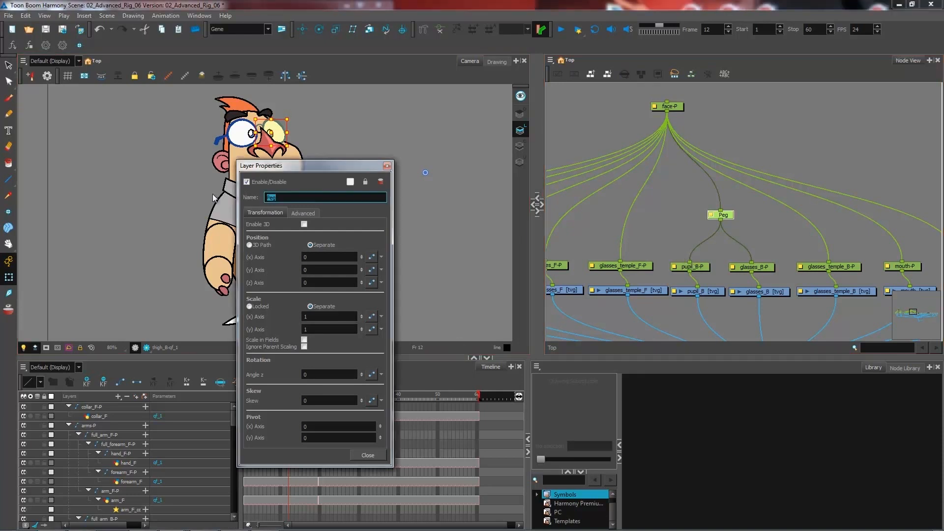
text(full_eye_B-P)
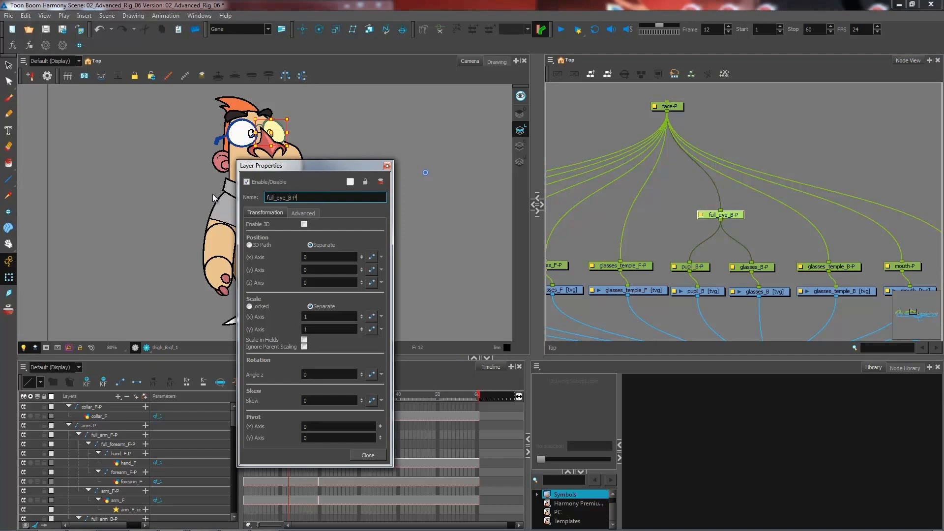
click(366, 454)
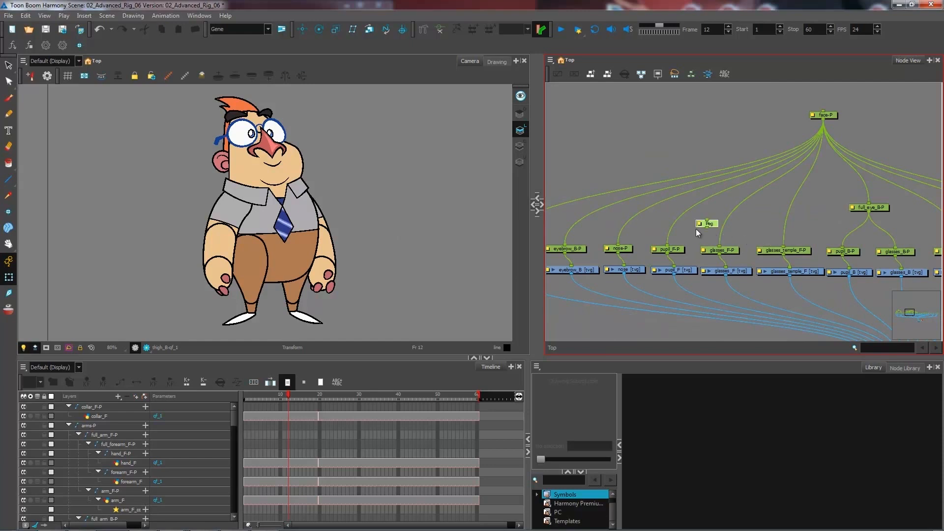
mouse_move(717, 226)
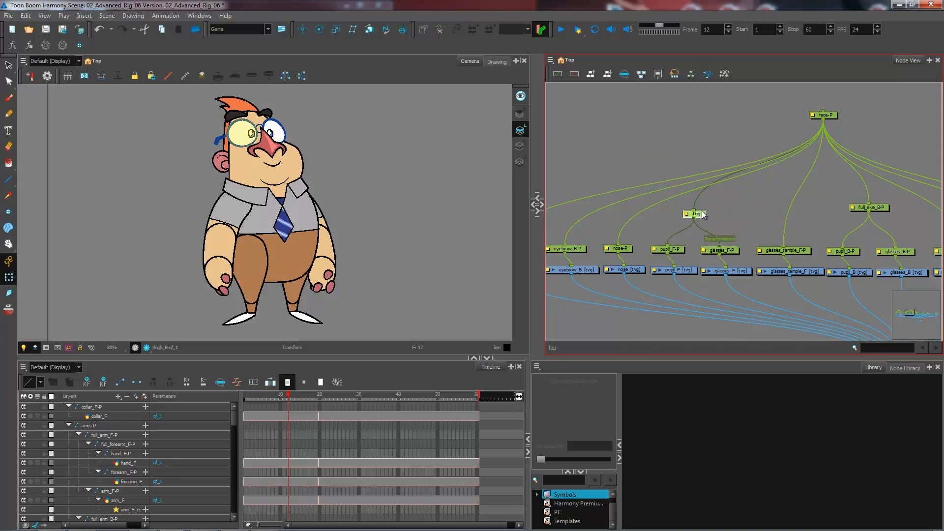
- Start renaming the front eye's new peg to full_eye_F-P
double_click(694, 214)
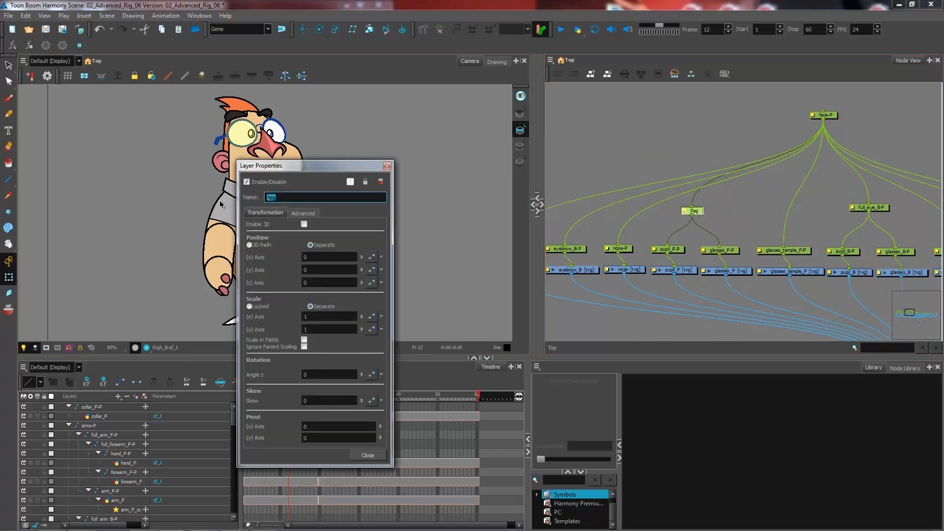
text(full_eye_F-P)
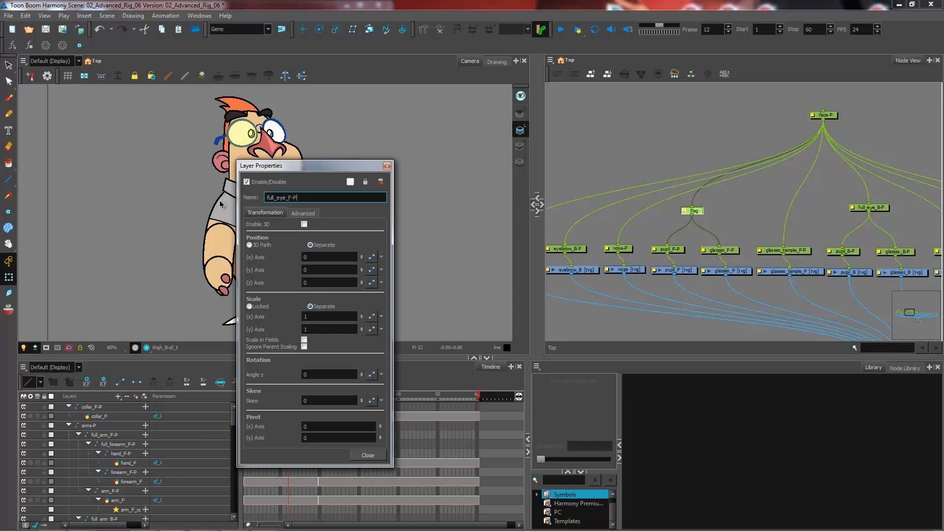
- Confirm full_eye_F-P, then name the new head parent peg full_head-P
click(366, 454)
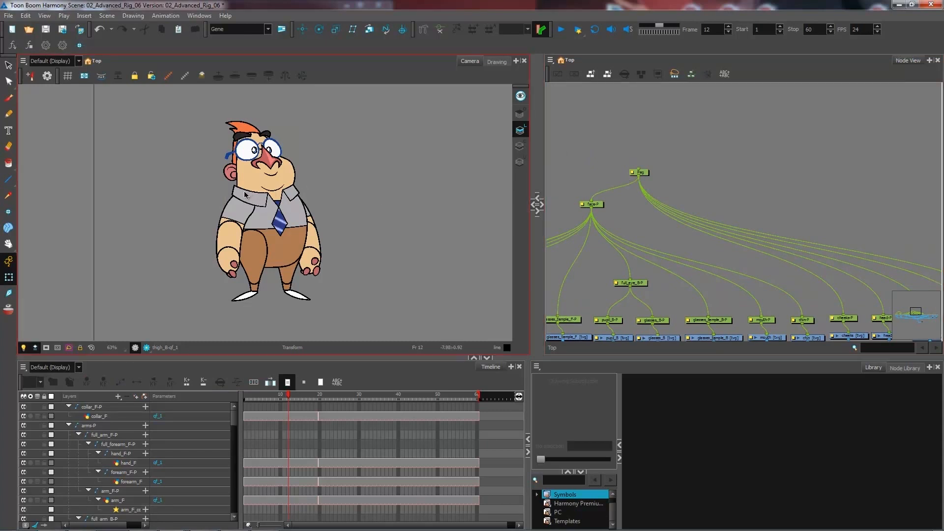
mouse_move(295, 189)
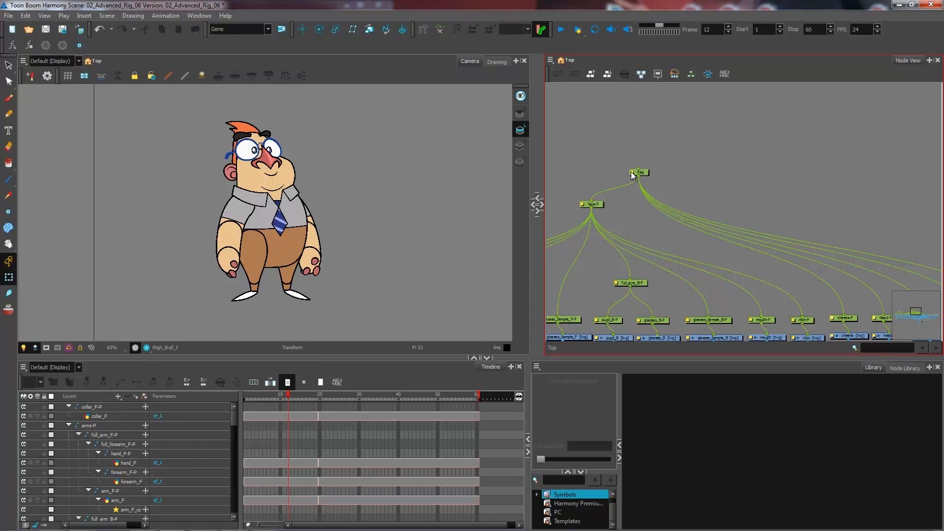
double_click(640, 173)
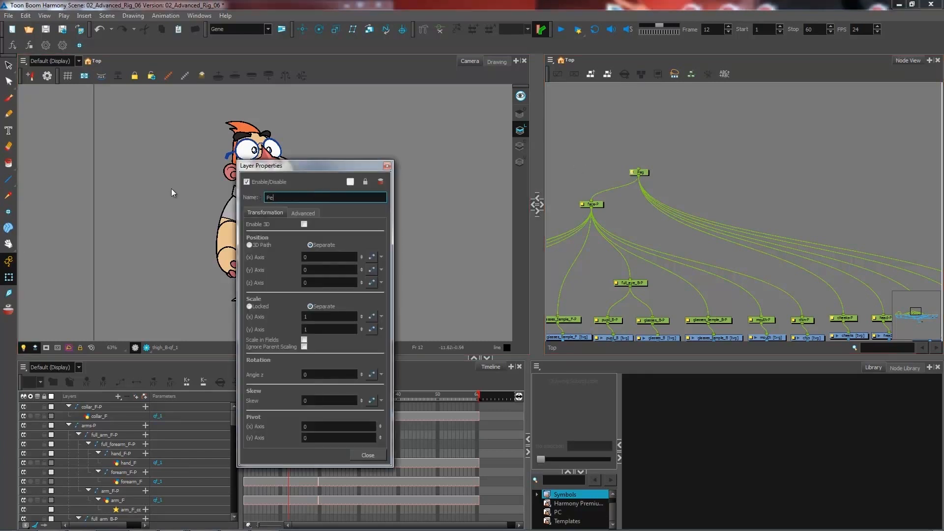
text(full_head-P)
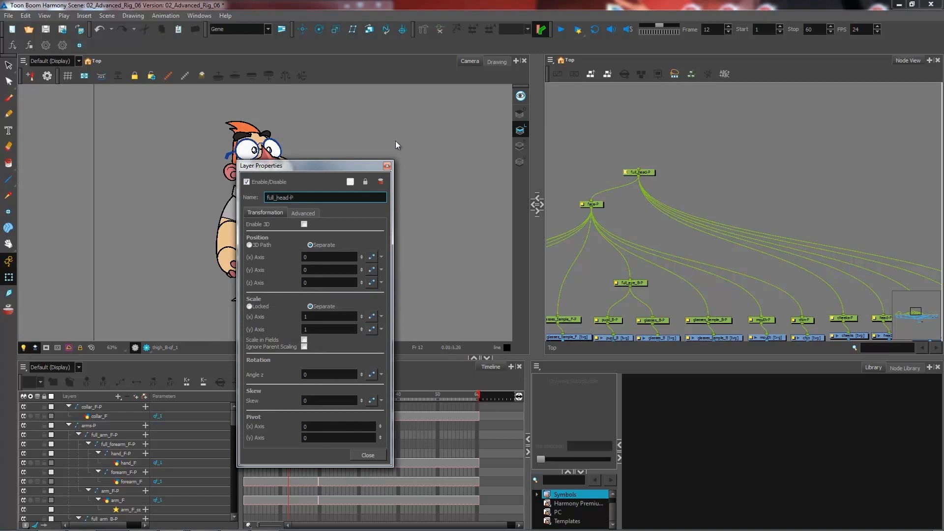
click(367, 456)
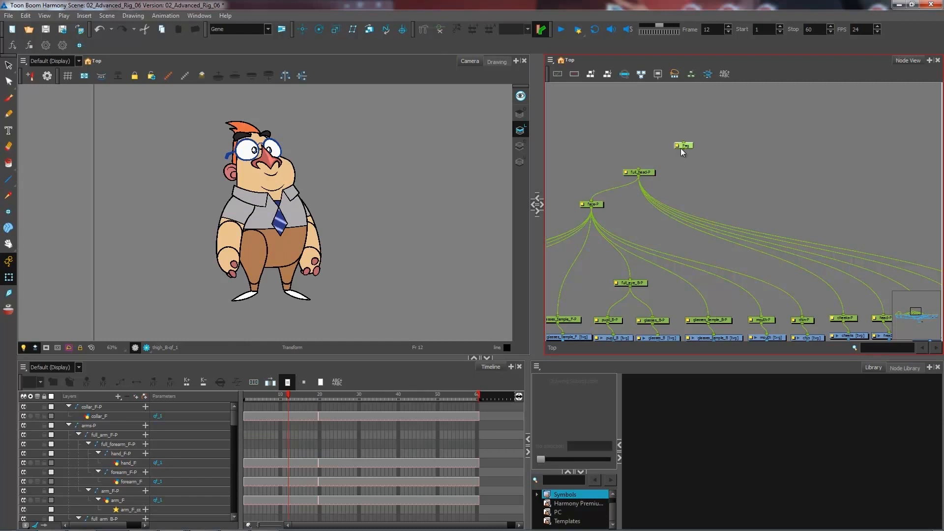
- Rename the peg above full_head-P to collar_head-P
double_click(684, 145)
text(collar_head-P)
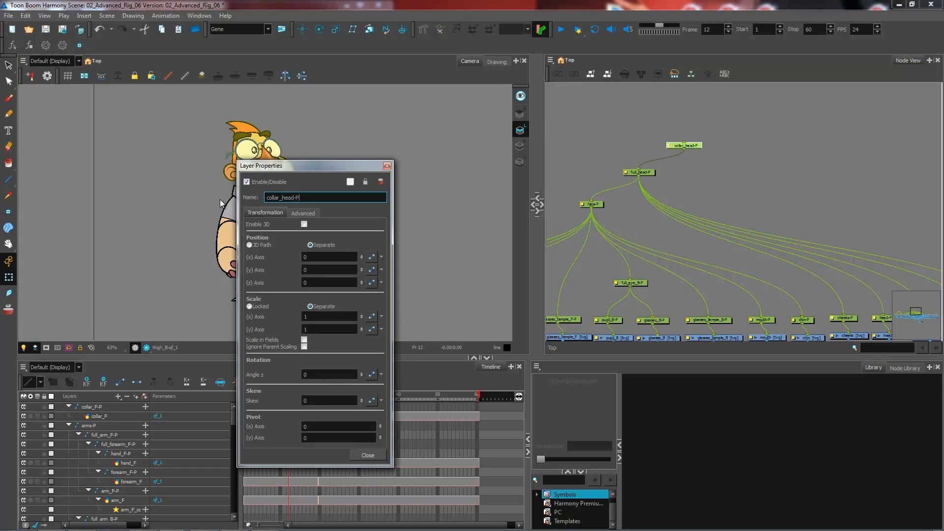
click(367, 455)
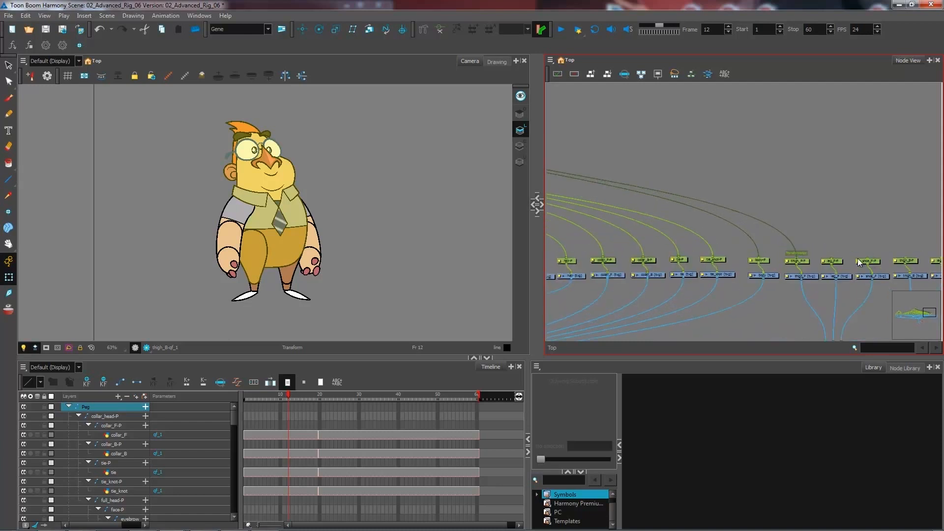
- Name the upper body's new parent peg upperbody-P above upperbody_no_arms-P
click(796, 260)
text(upperbody_no_arms-P)
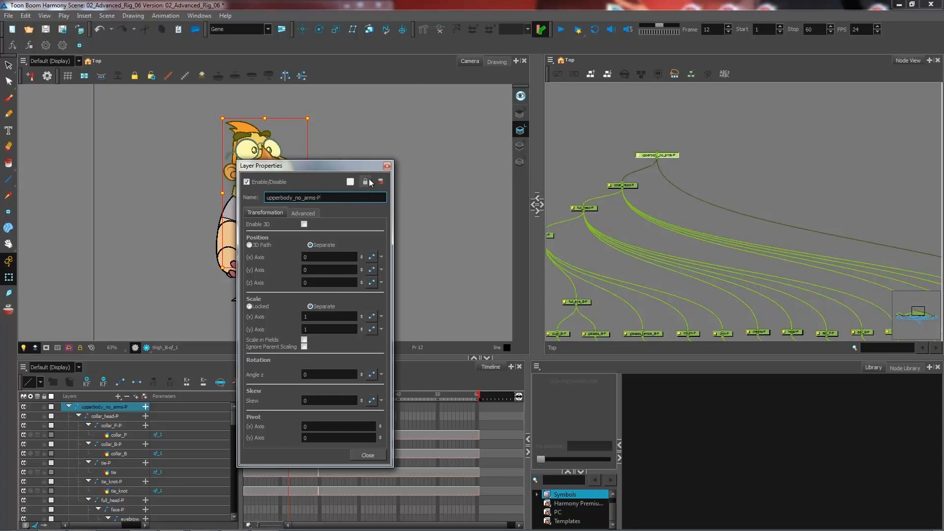
click(366, 455)
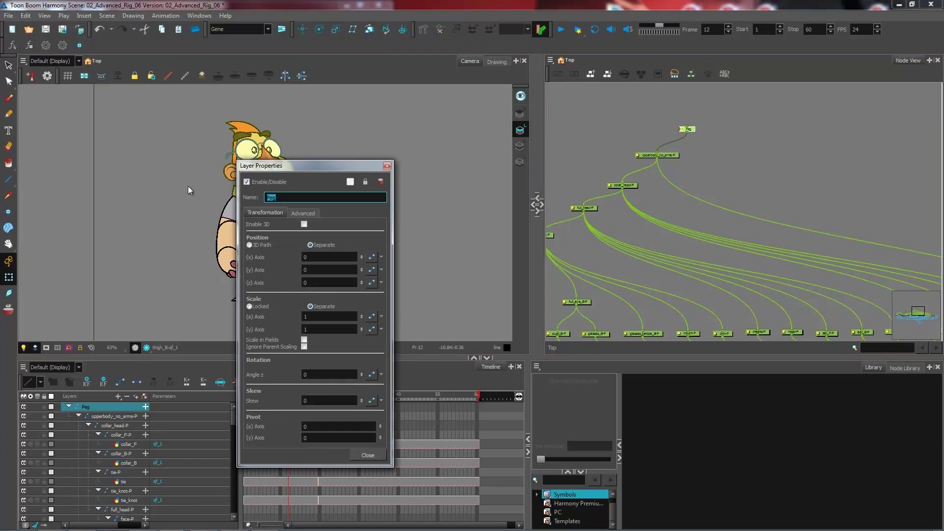
text(upperbody-P)
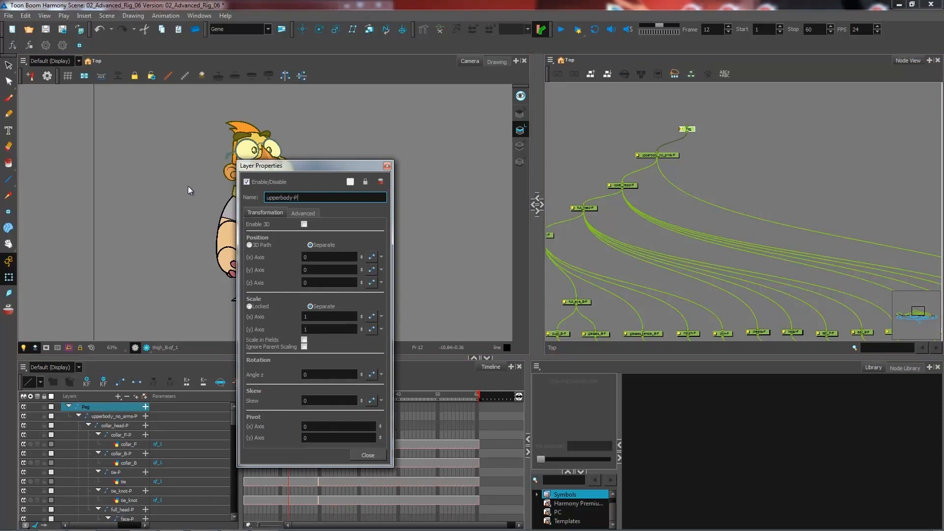
click(367, 454)
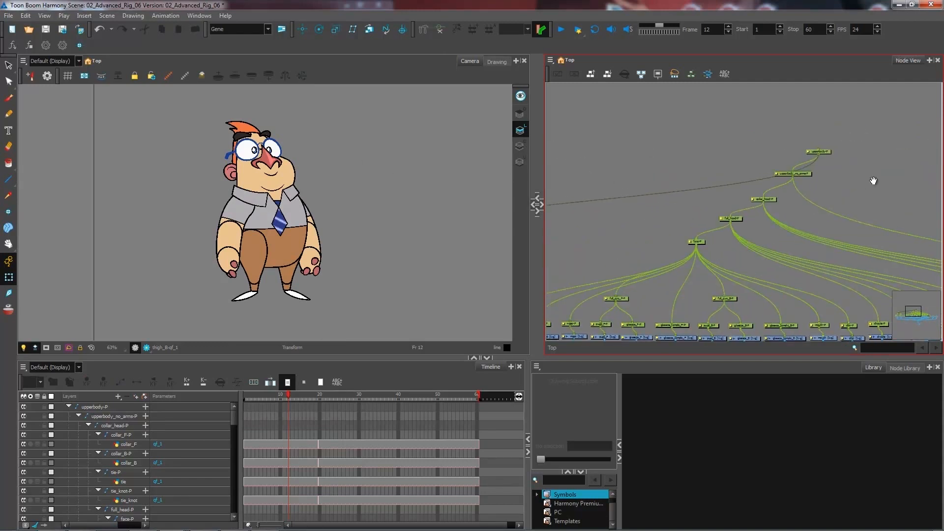
- Name the new peg over the front leg and shoe full_leg_F-P
click(96, 406)
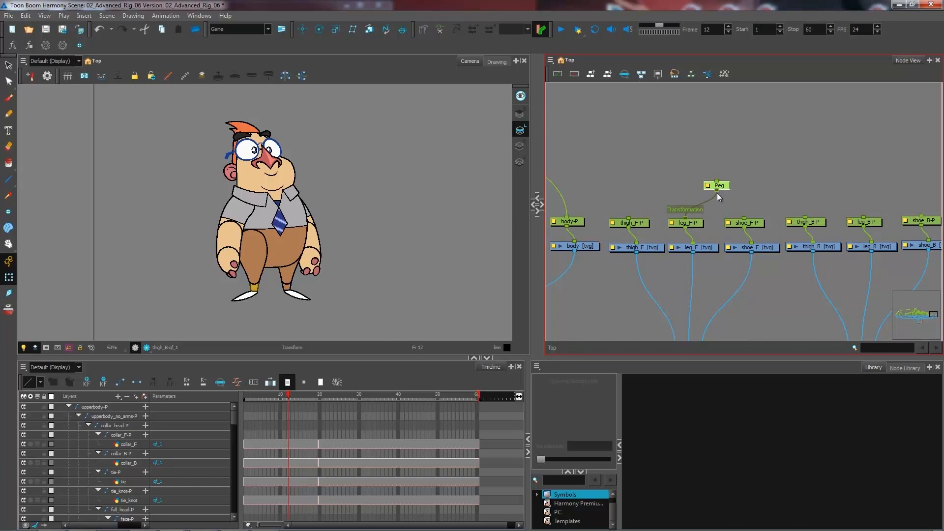
click(717, 185)
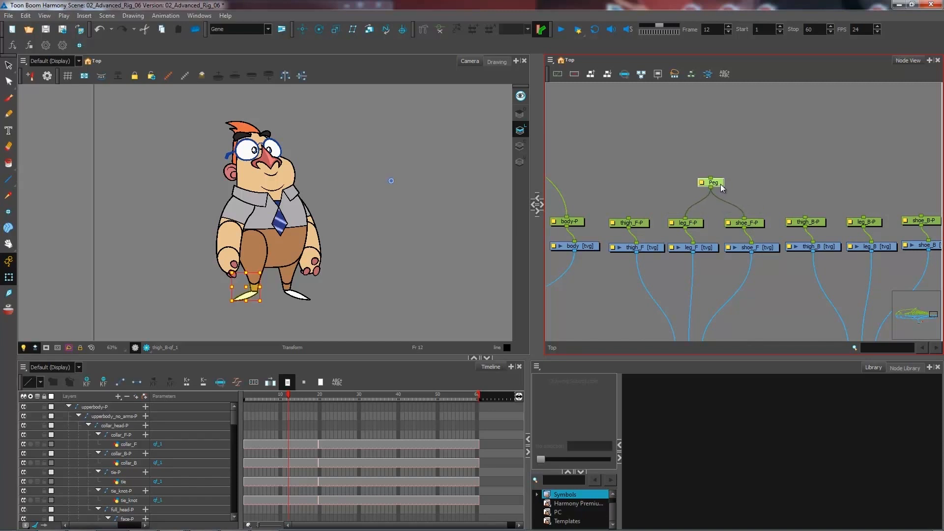
mouse_move(706, 191)
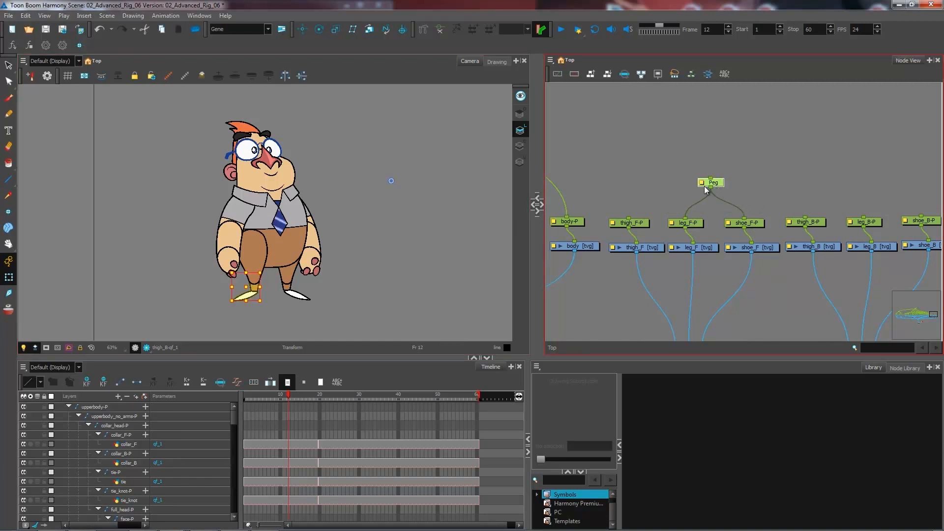
double_click(711, 182)
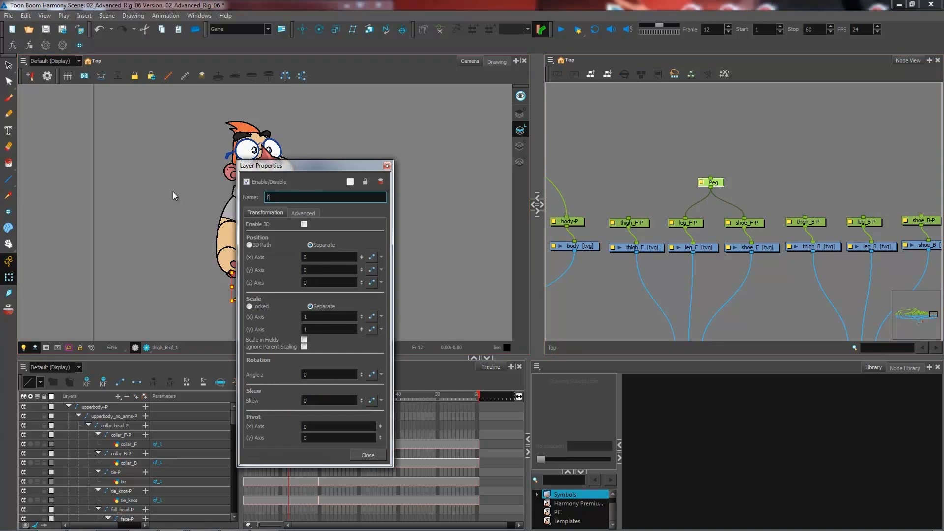
text(full_leg_F-P)
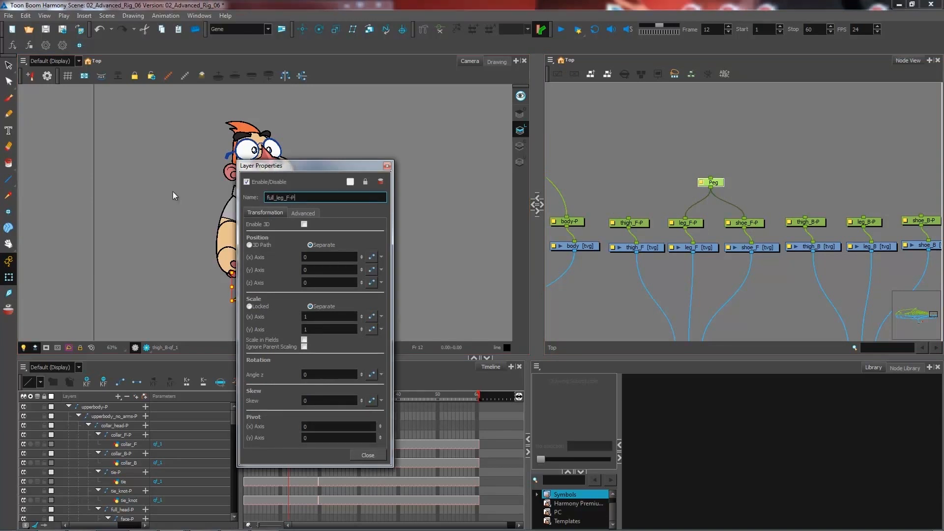
click(366, 455)
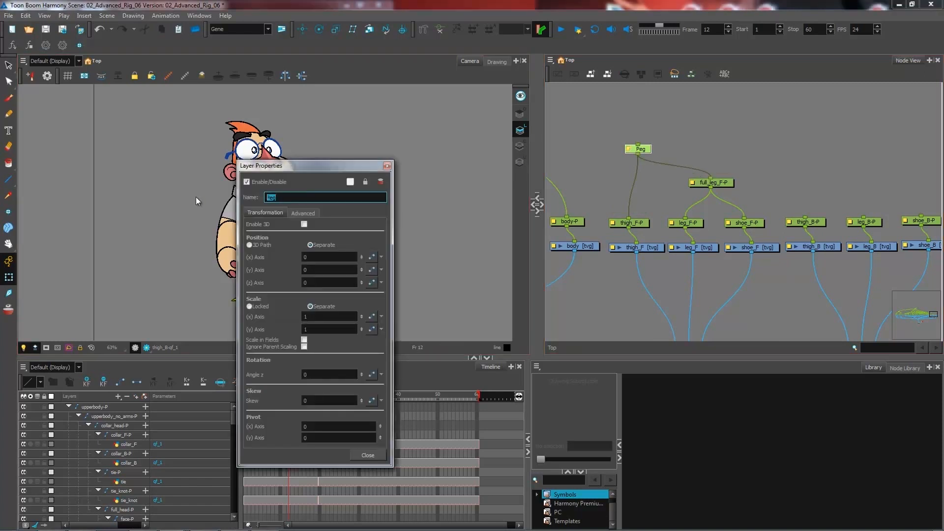
- Name the thigh parent peg full_thigh_F-P and start naming the top peg legs-P
text(full_l)
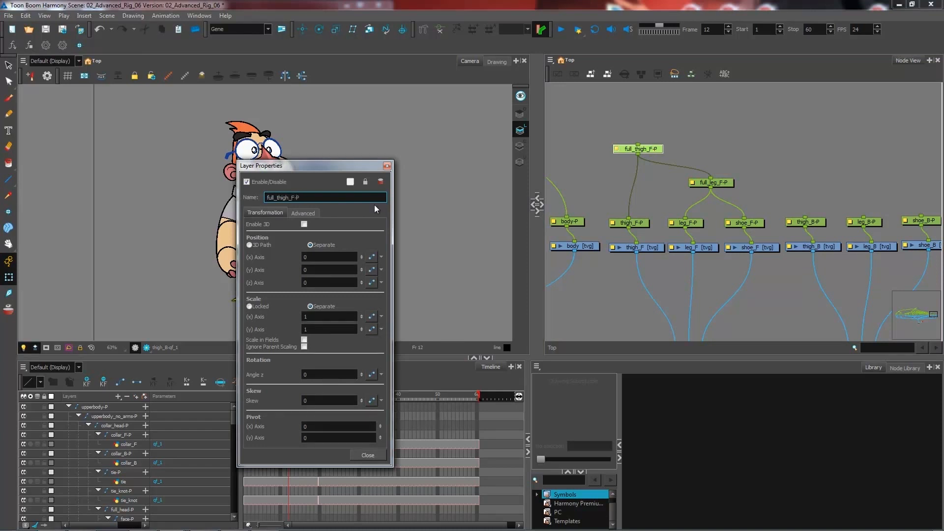
click(367, 455)
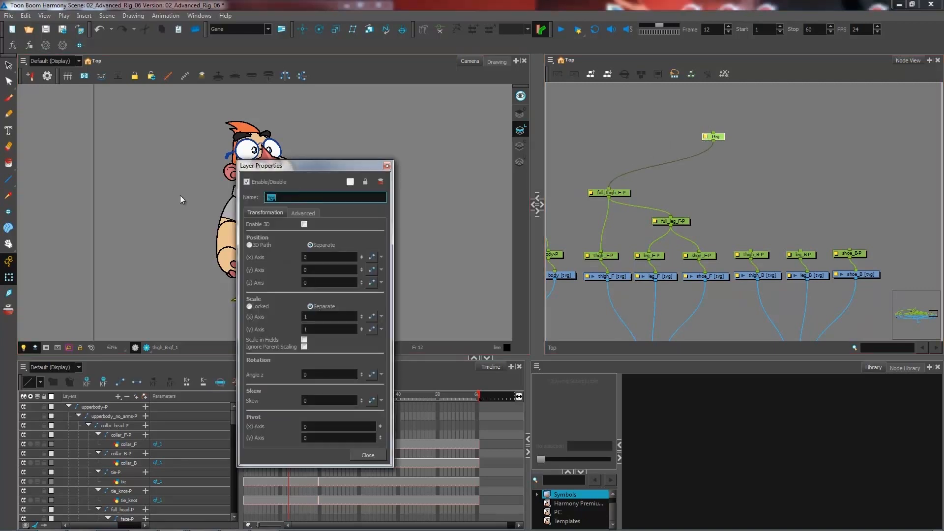
text(legs_)
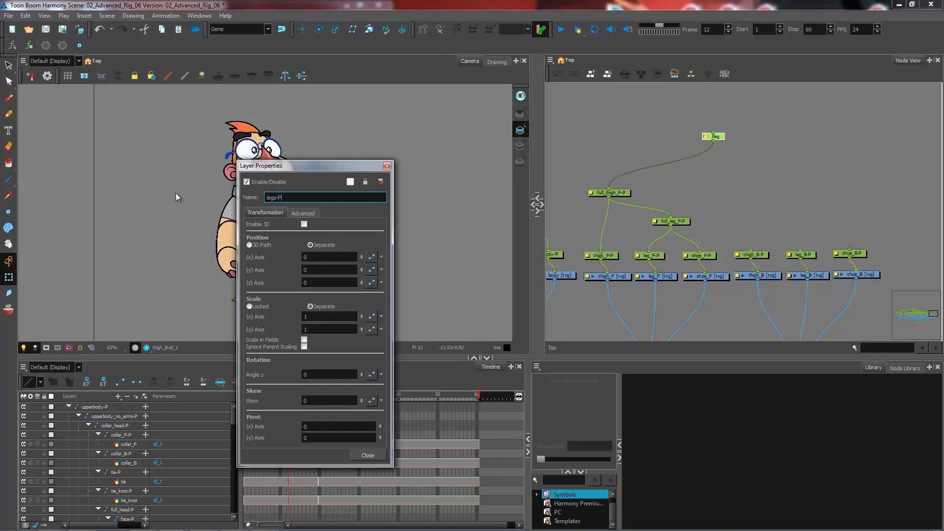
- Confirm legs-P, then name the back leg's new peg full_leg_B-P
click(367, 454)
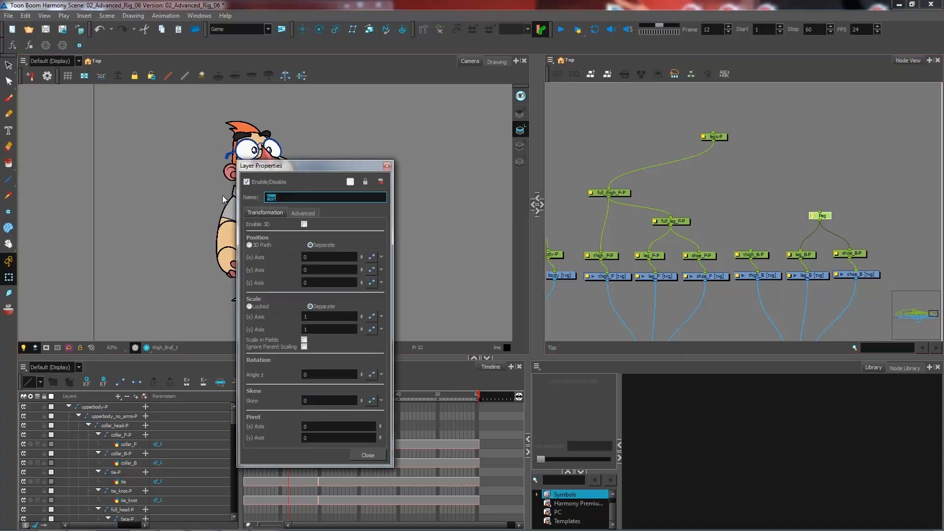
text(r)
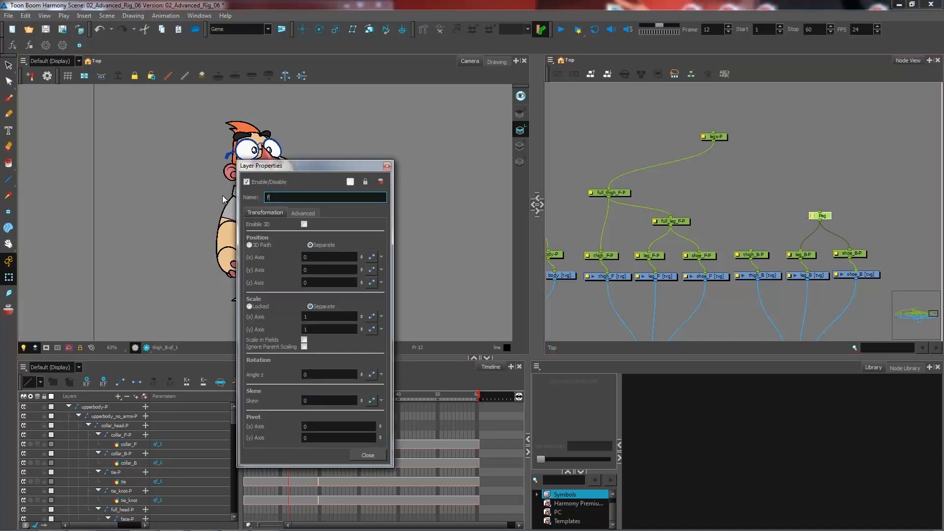
text(full_leg_)
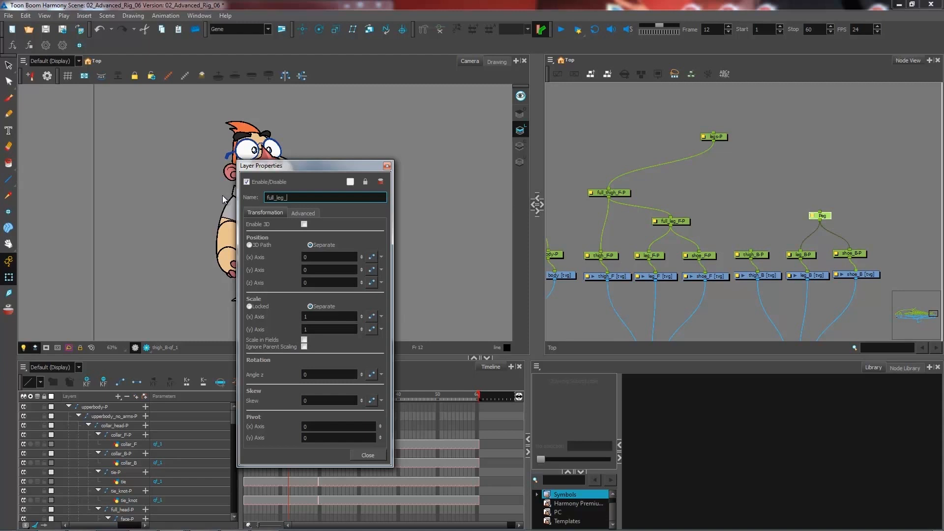
click(819, 216)
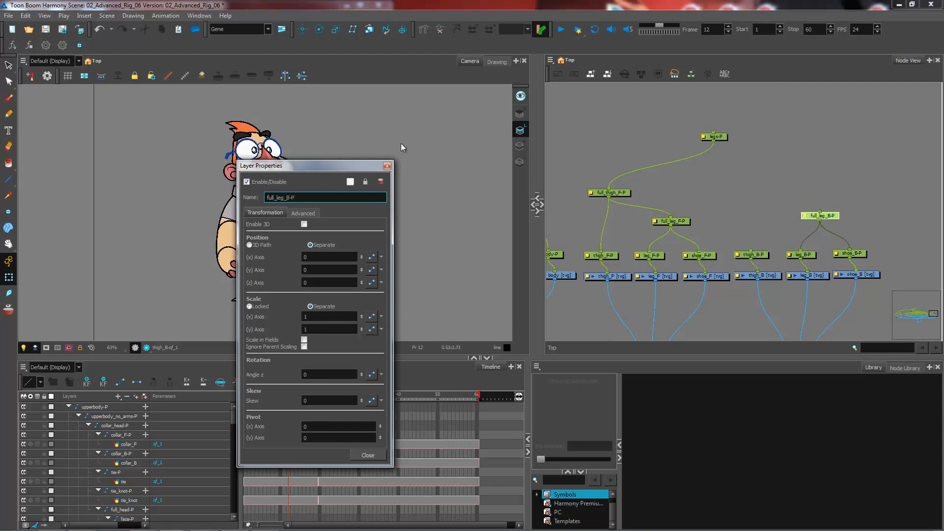
click(367, 455)
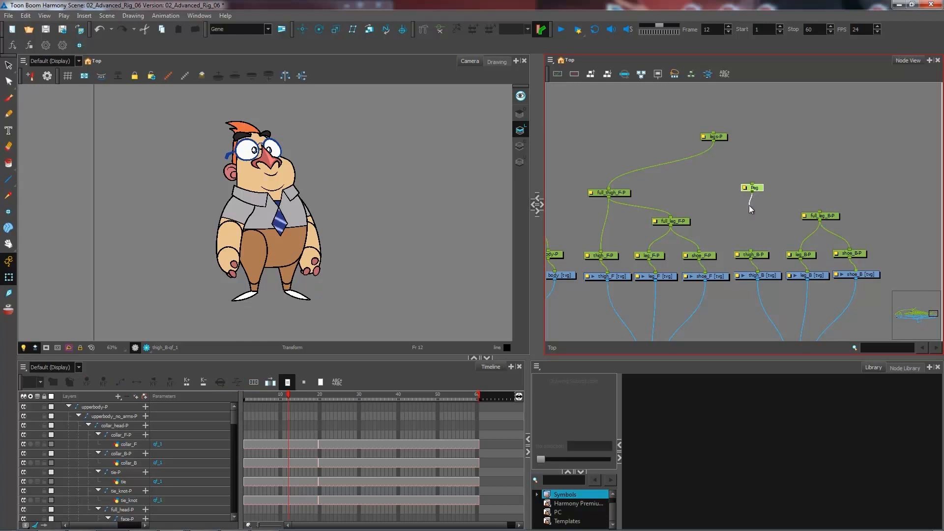
- Name the back thigh's new parent peg full_thigh_B-P
click(753, 187)
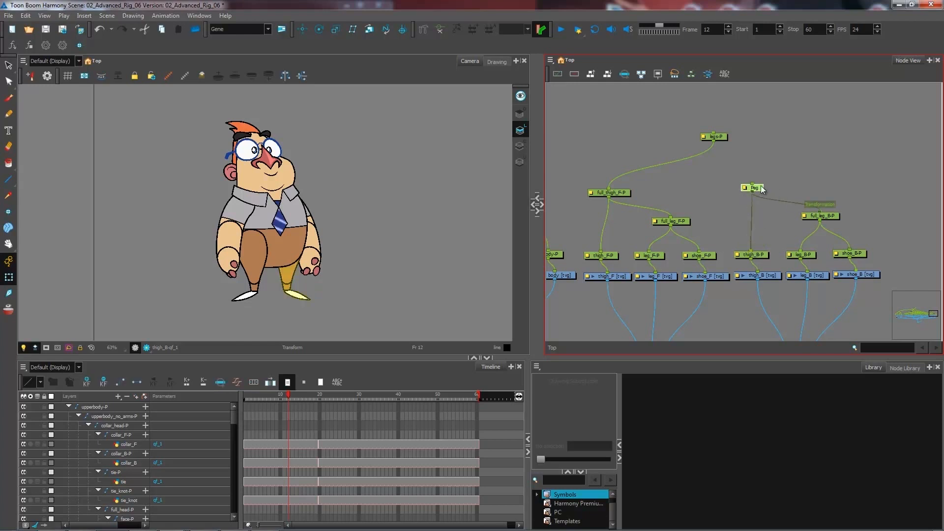
double_click(750, 187)
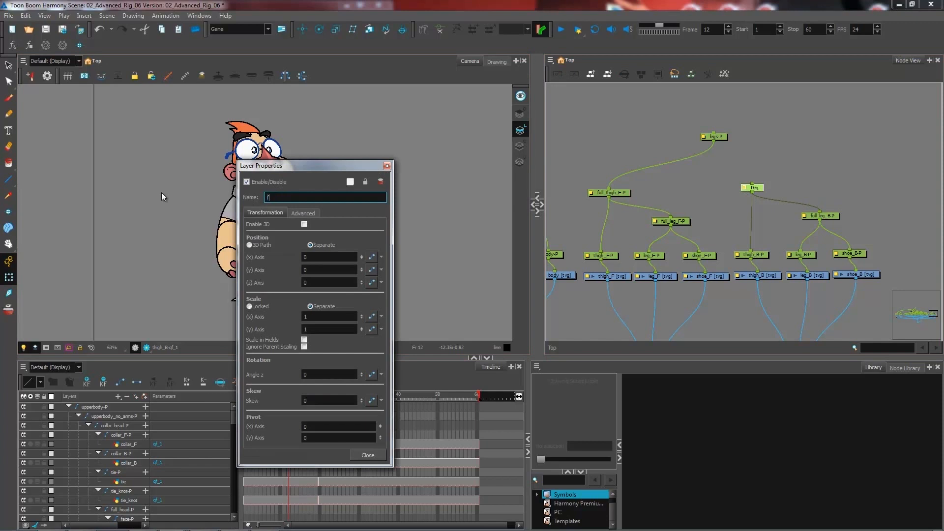
text(ull_t)
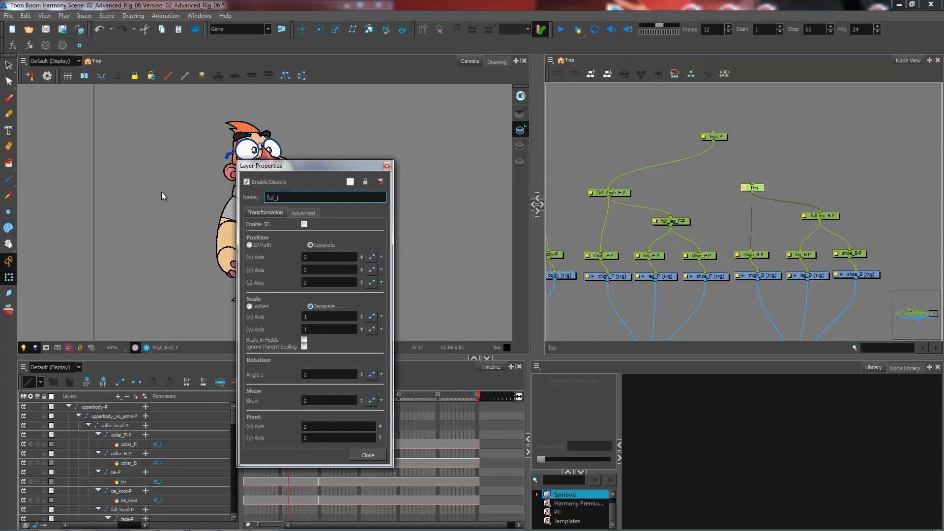
text(full_thigh_B-P)
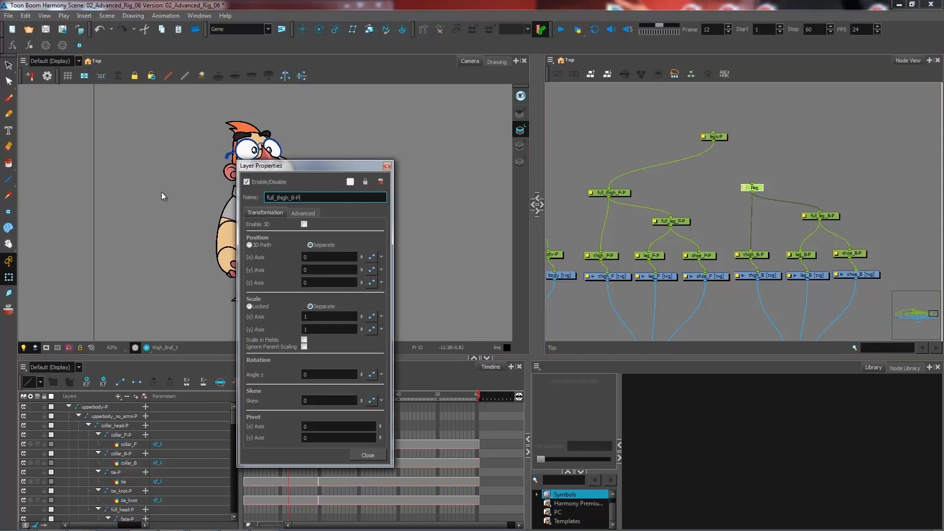
click(367, 455)
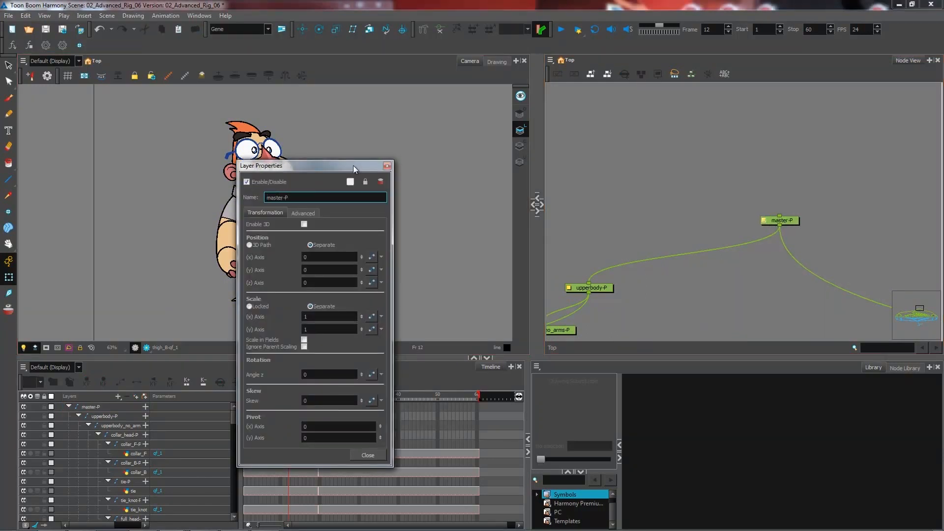
- Confirm master-P, then select upward from the front shoe through face and upper body to the whole character
click(366, 455)
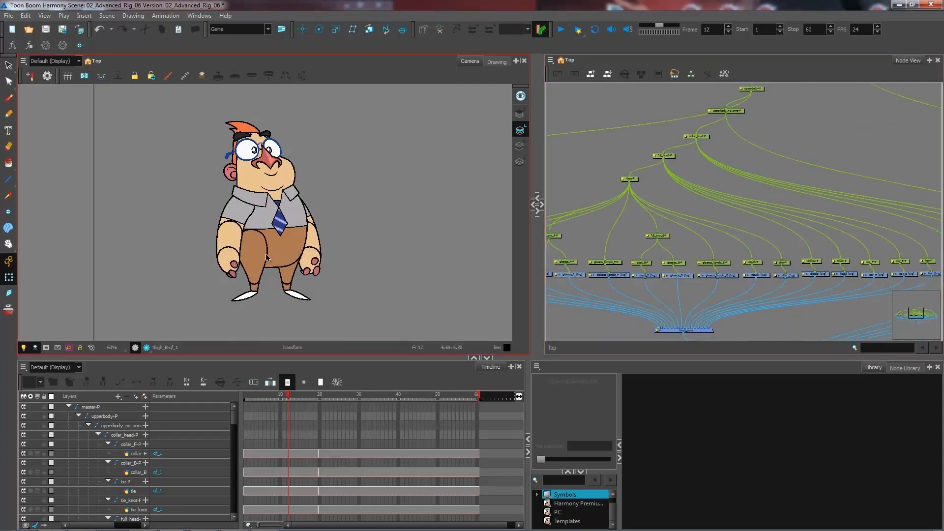
click(241, 295)
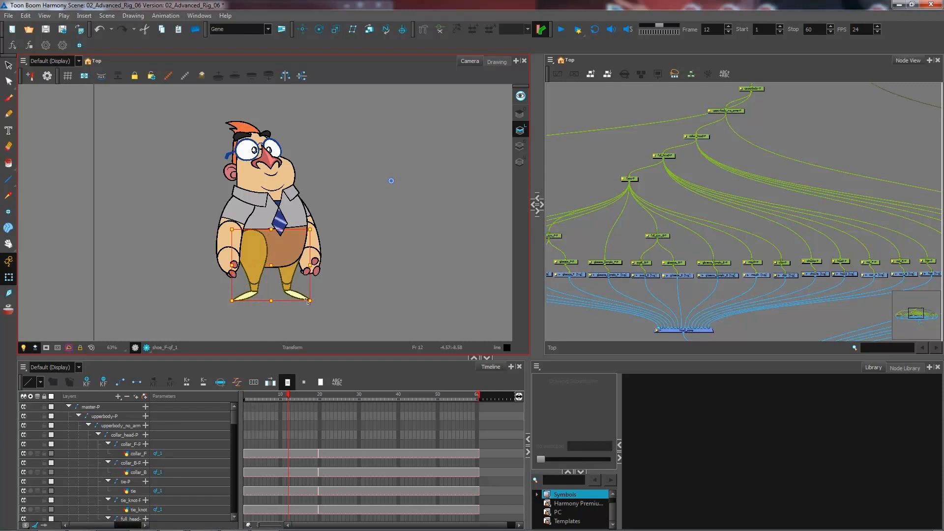
click(91, 406)
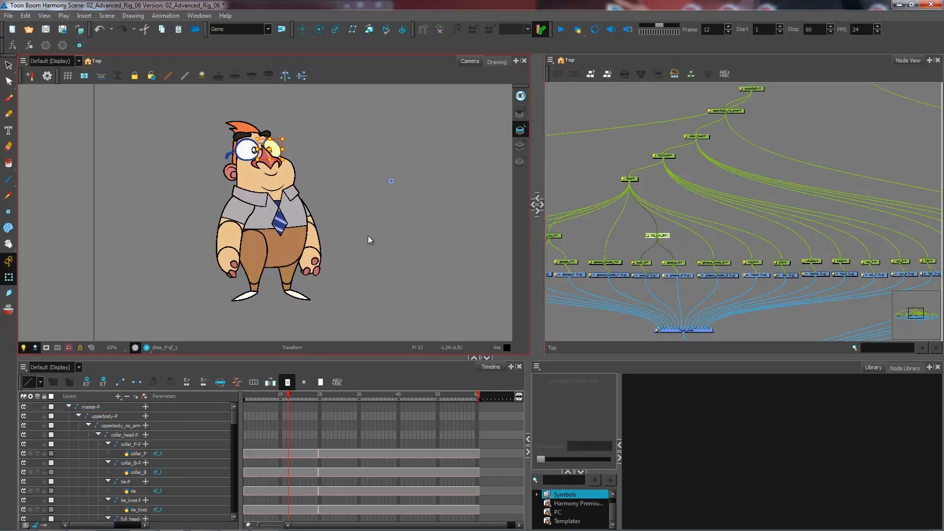
click(120, 425)
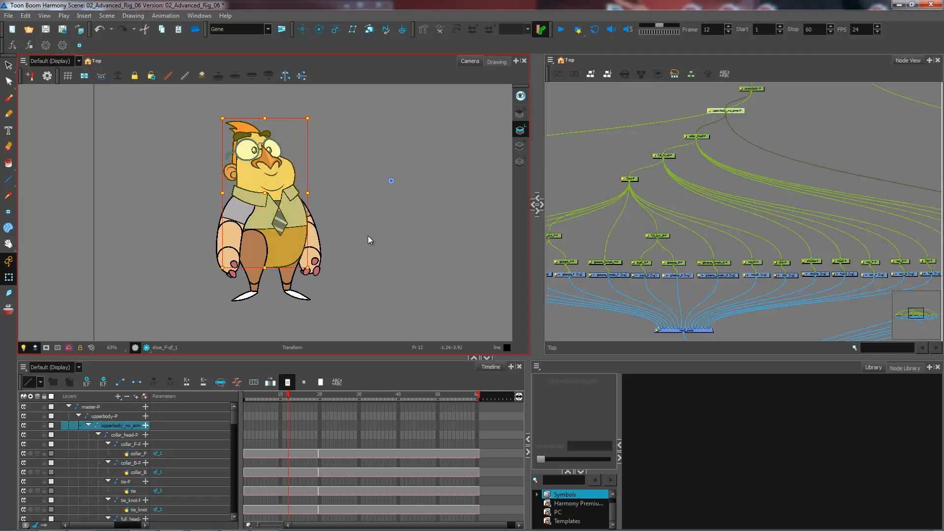
click(91, 406)
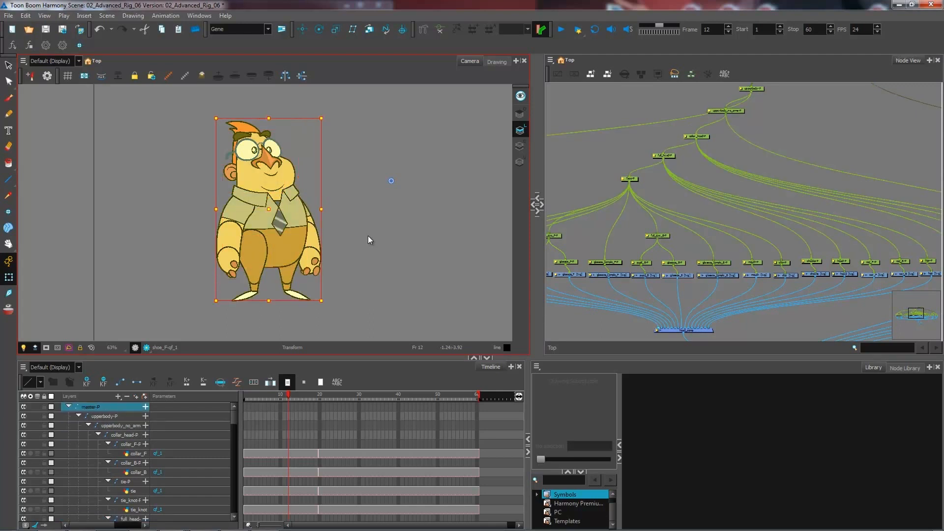
click(114, 426)
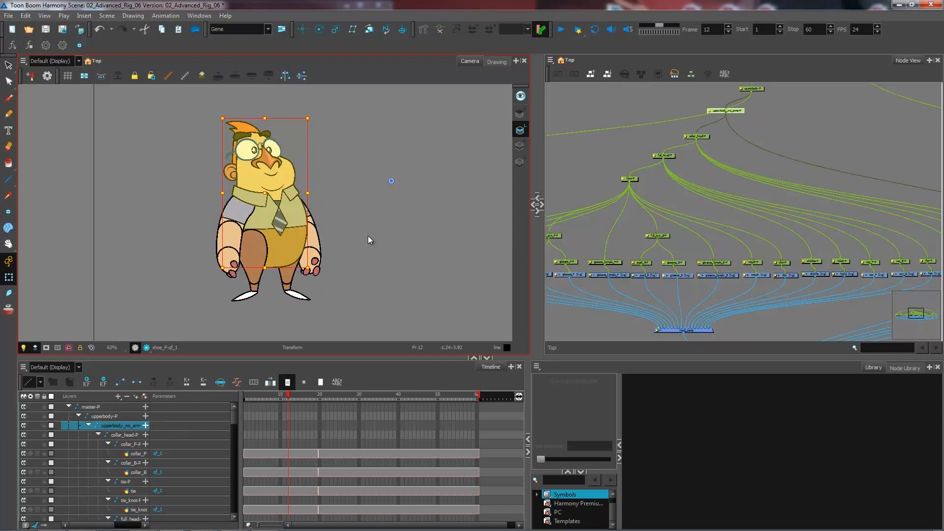